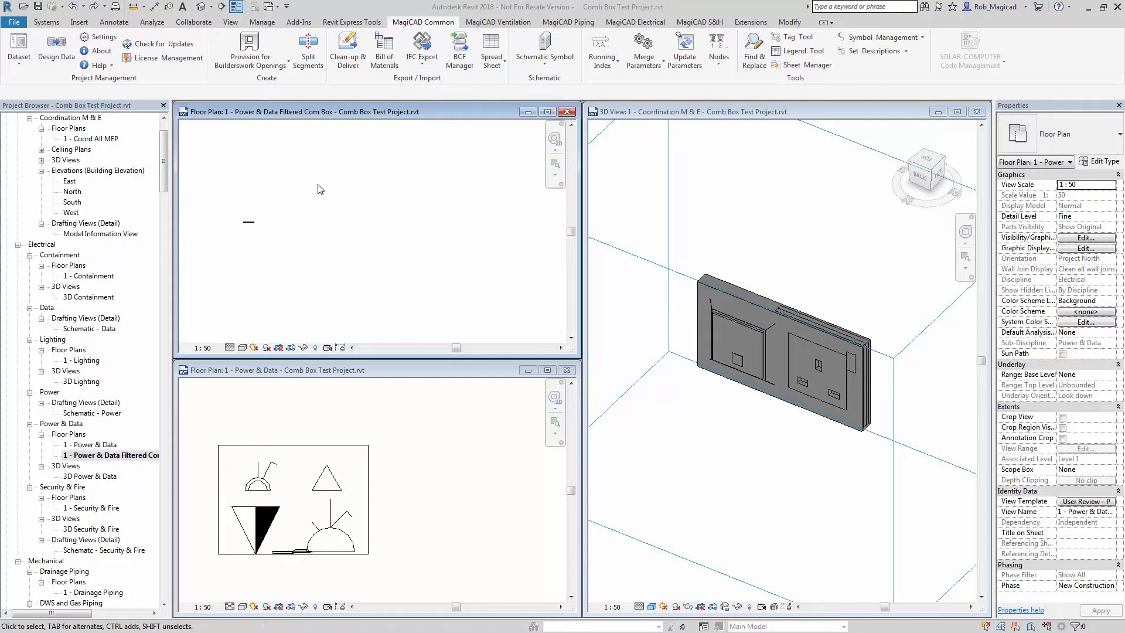
{"action": "mouse_move", "coordinate": [312, 187]}
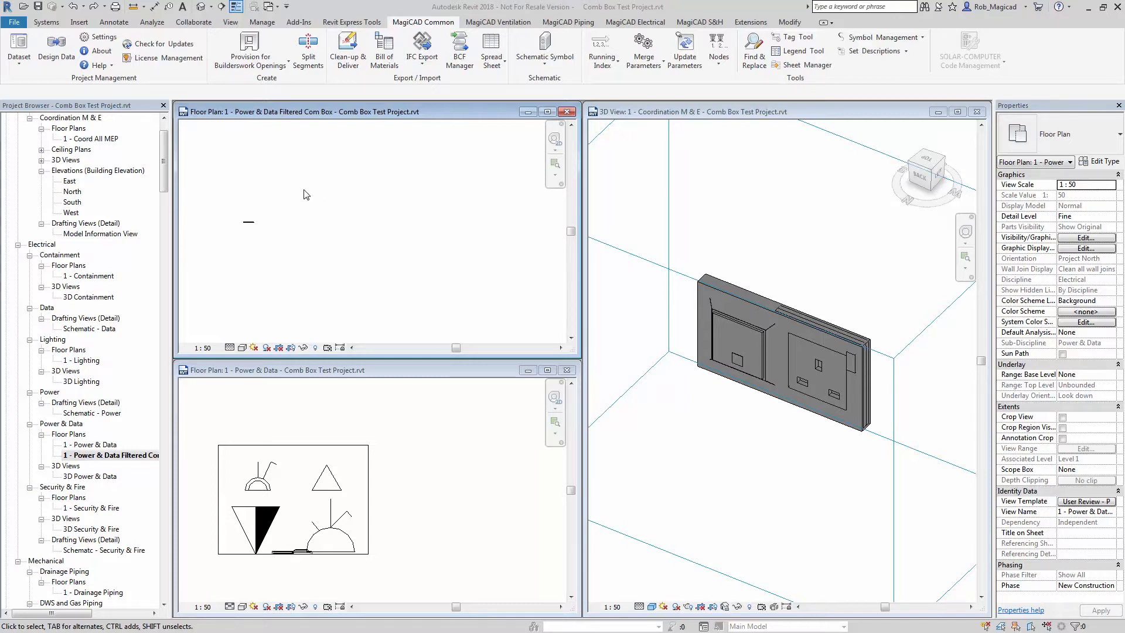
Review the combination box and floor box products in the project dataset, then inspect the placed assembly.
{"action": "left_click", "coordinate": [18, 48]}
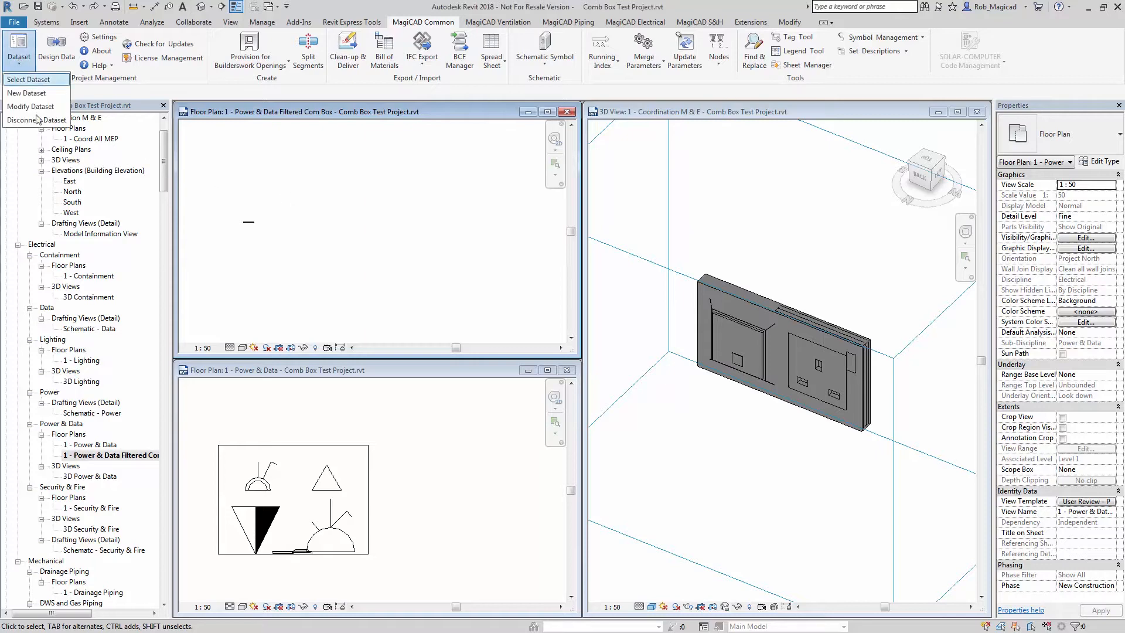
{"action": "left_click", "coordinate": [29, 79]}
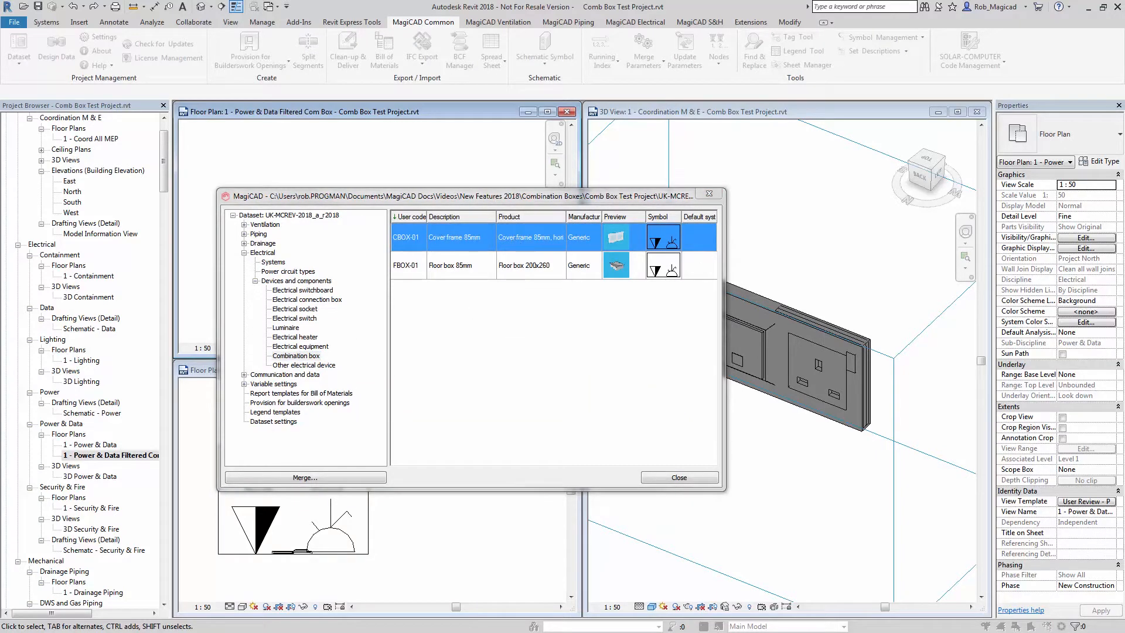
{"action": "double_click", "coordinate": [459, 236]}
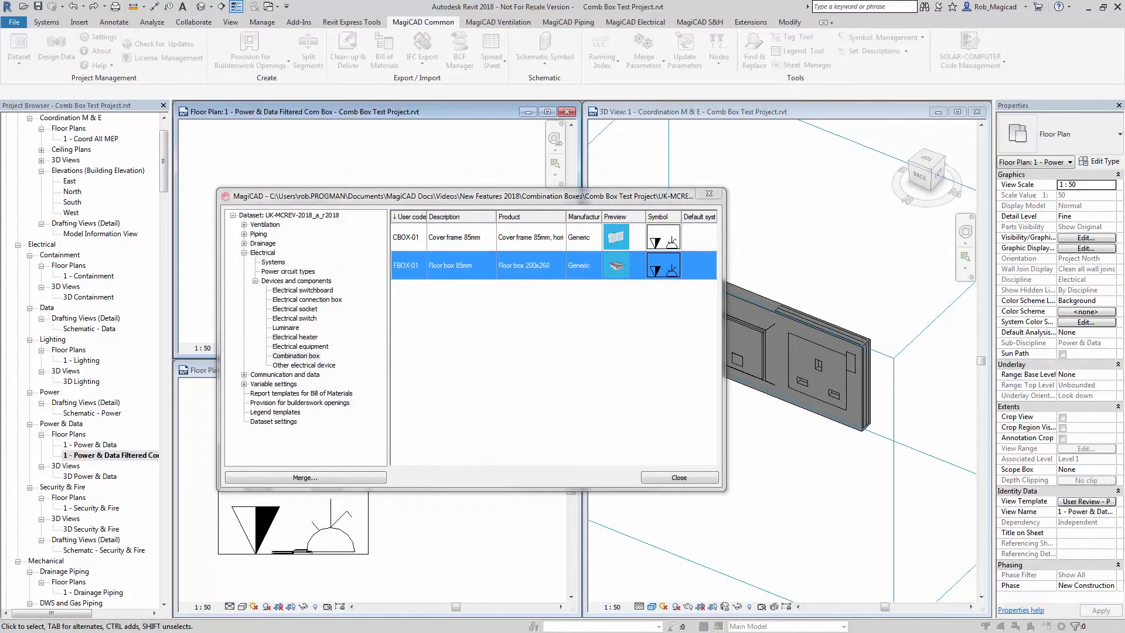
{"action": "double_click", "coordinate": [448, 265]}
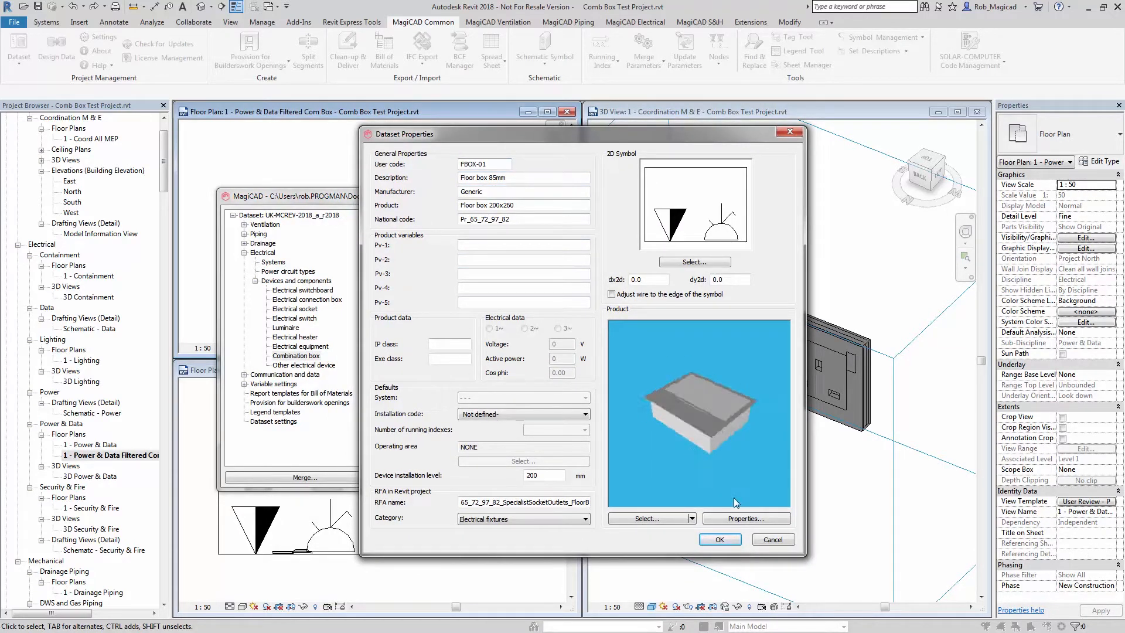
{"action": "left_click", "coordinate": [719, 539]}
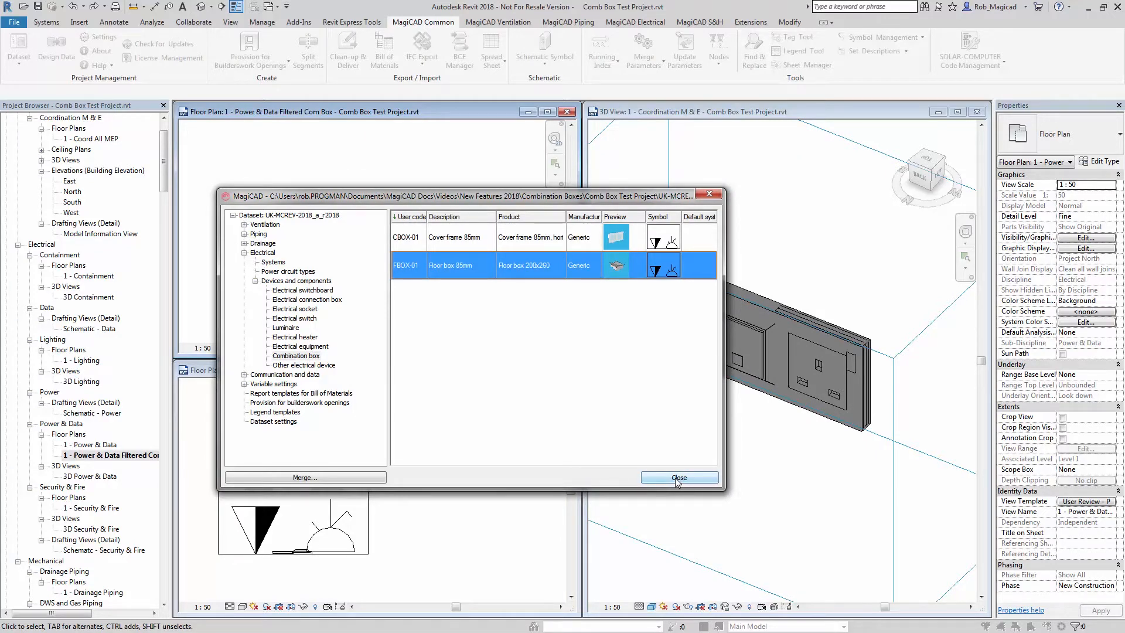
{"action": "left_click", "coordinate": [677, 478]}
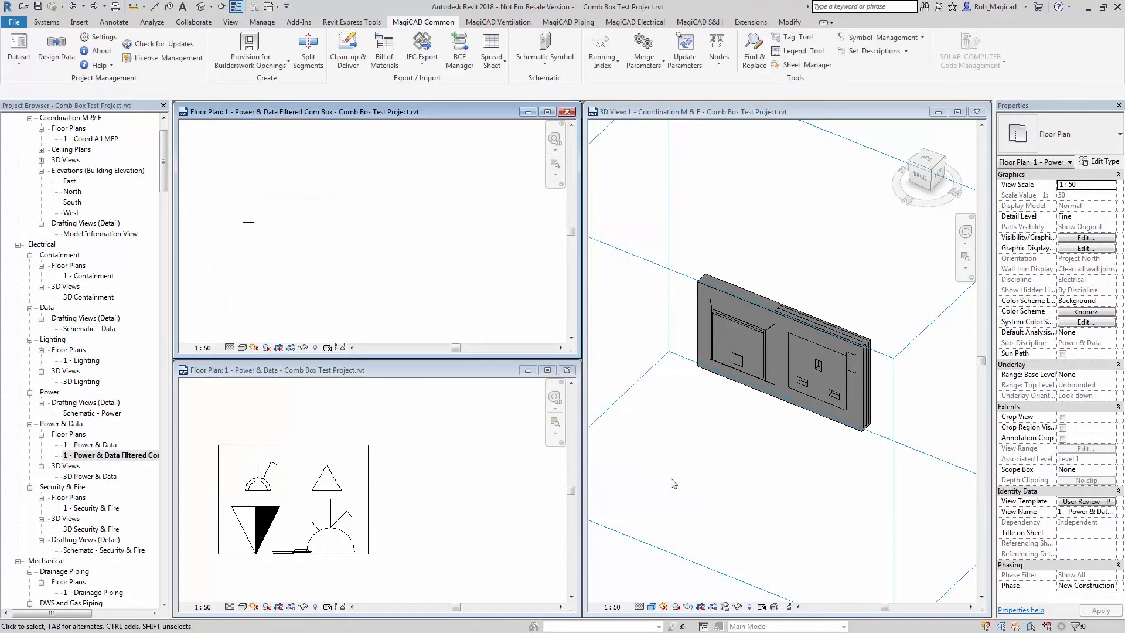
{"action": "mouse_move", "coordinate": [386, 271]}
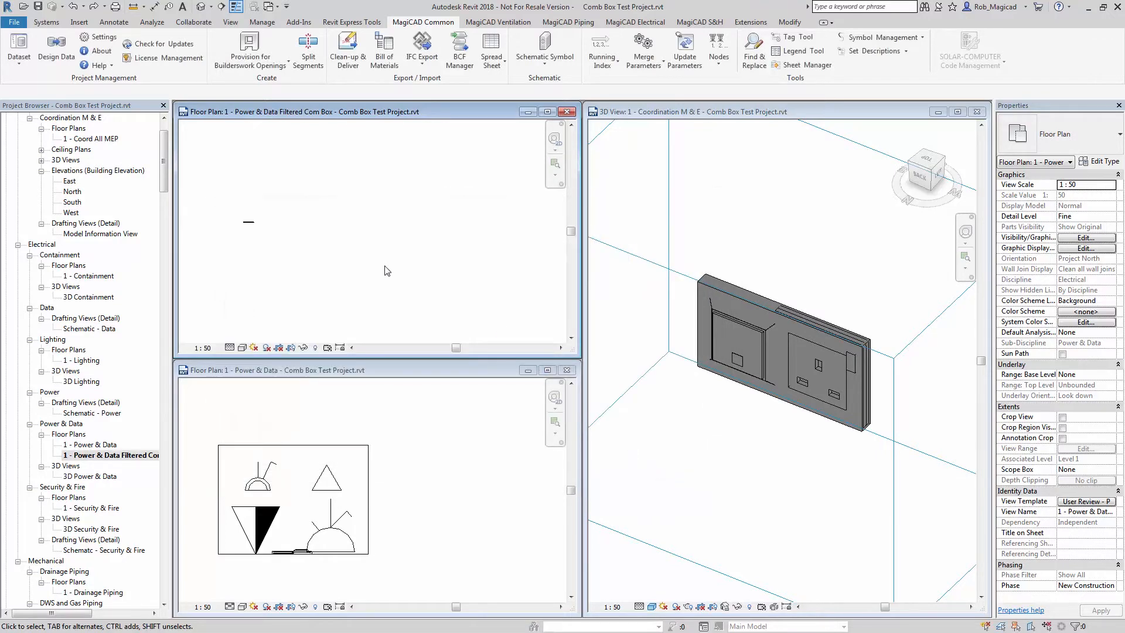
{"action": "mouse_move", "coordinate": [386, 277]}
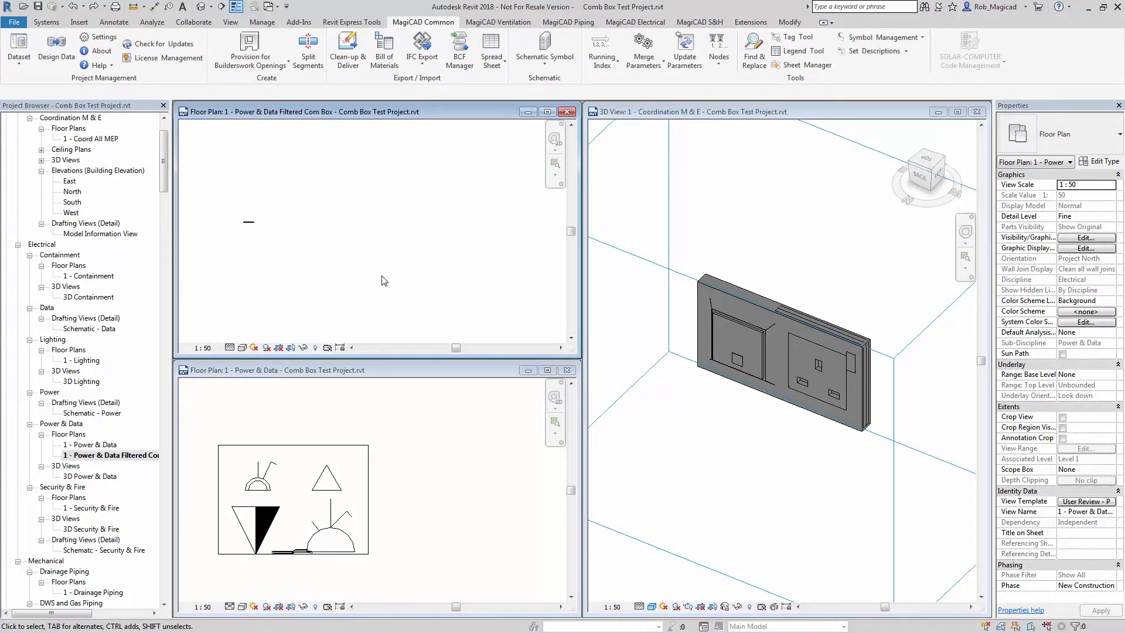
{"action": "mouse_move", "coordinate": [422, 205]}
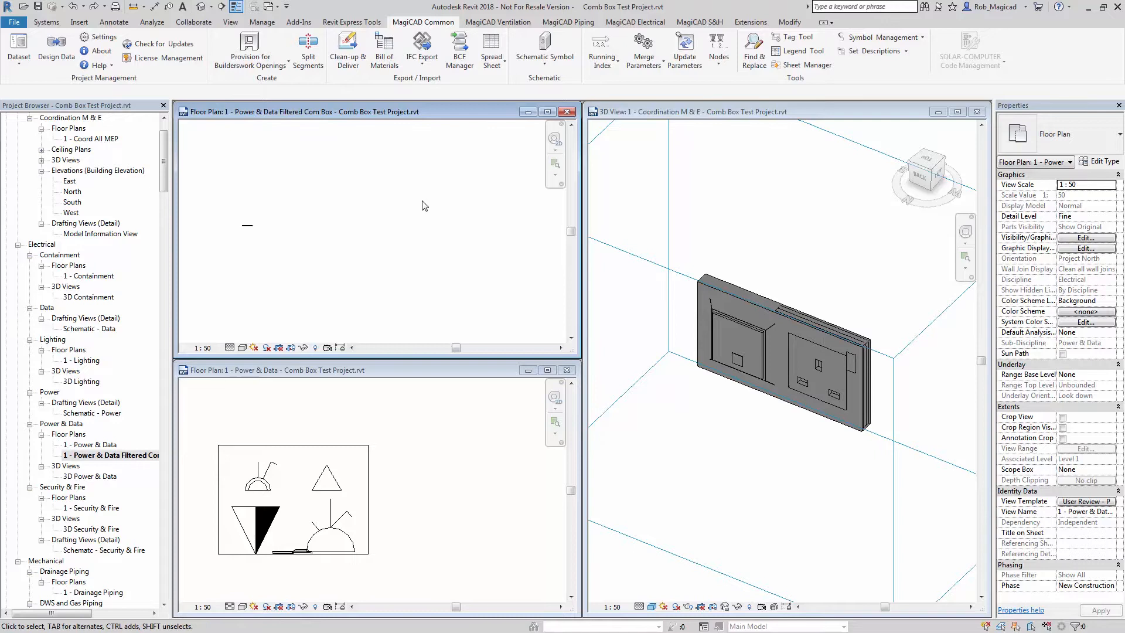
{"action": "mouse_move", "coordinate": [752, 395]}
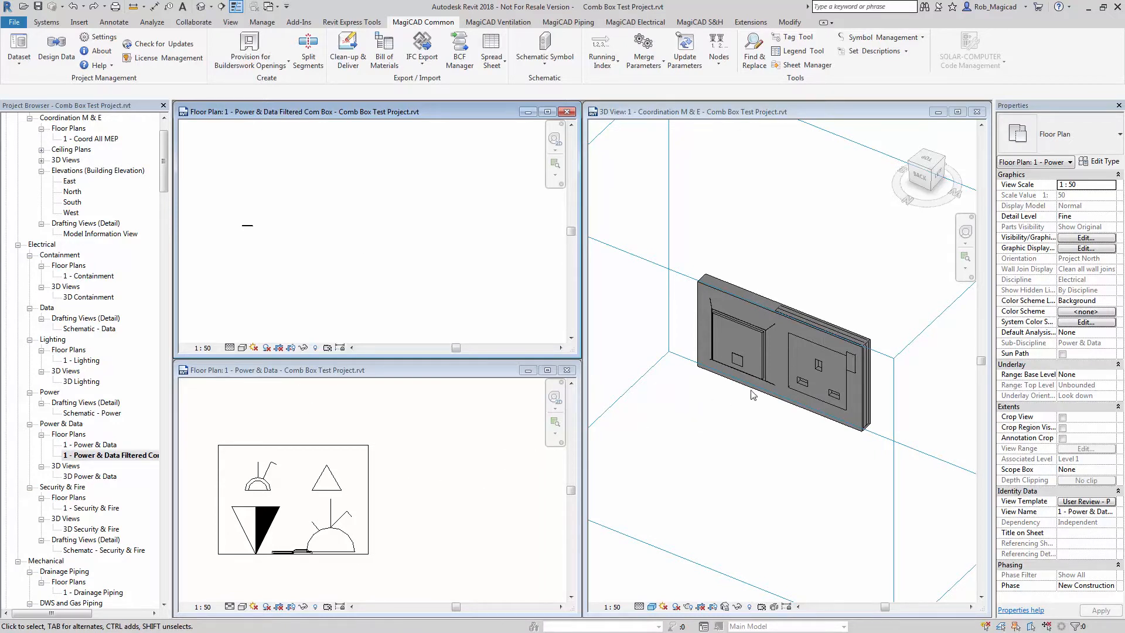
{"action": "left_click", "coordinate": [290, 552]}
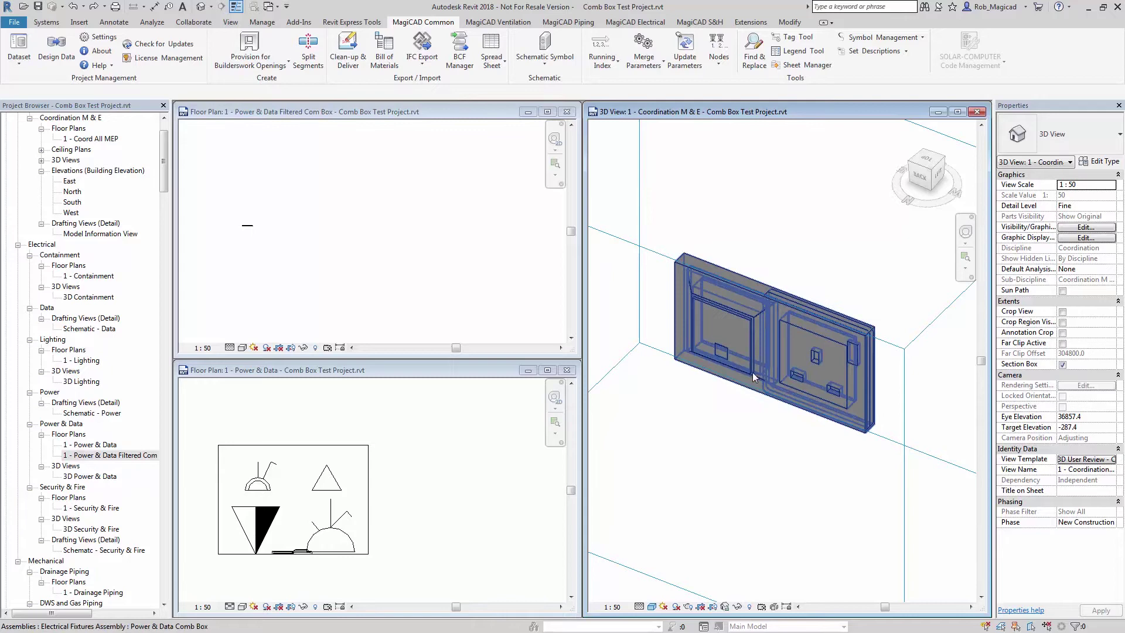
{"action": "left_click", "coordinate": [448, 320]}
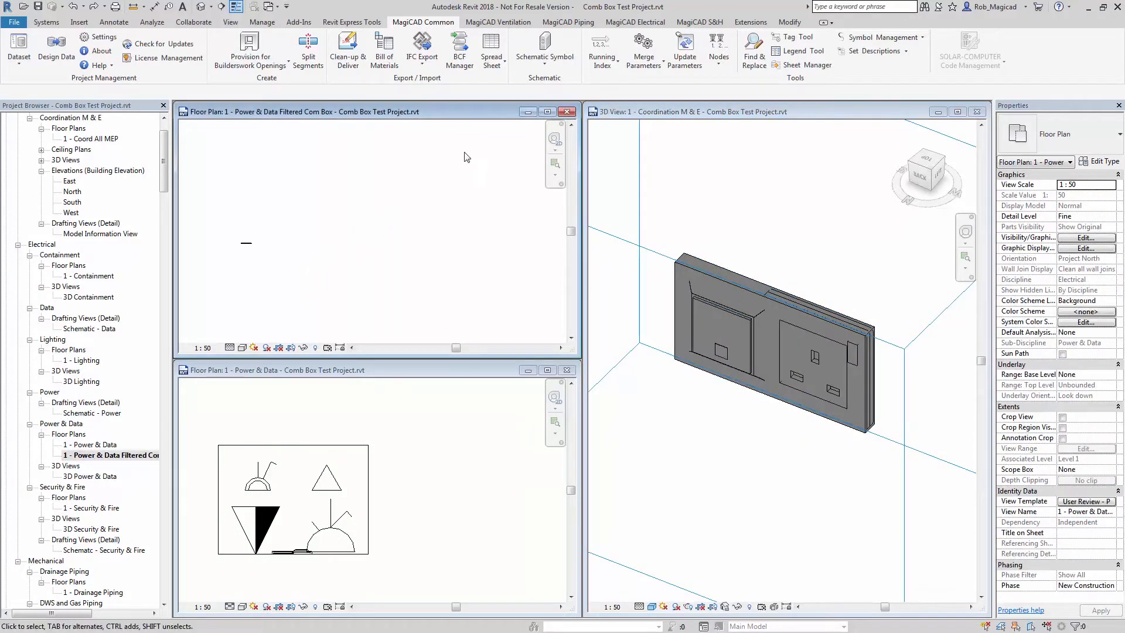
Install CBOX-01 two-gang cover frames as an array row.
{"action": "left_click", "coordinate": [633, 21]}
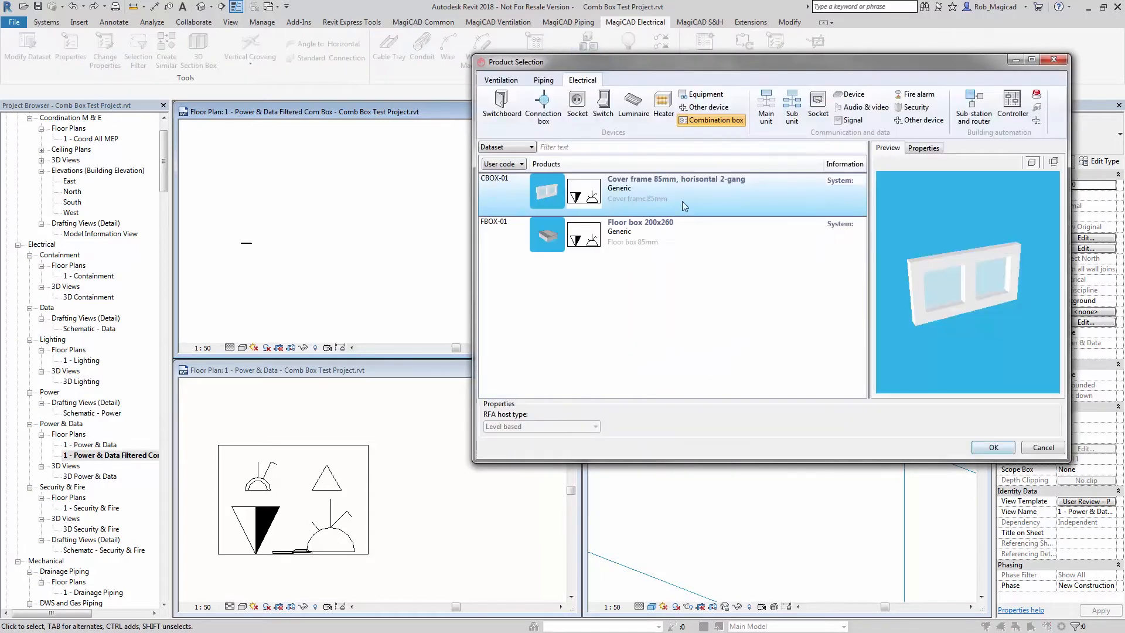
{"action": "left_click", "coordinate": [992, 447]}
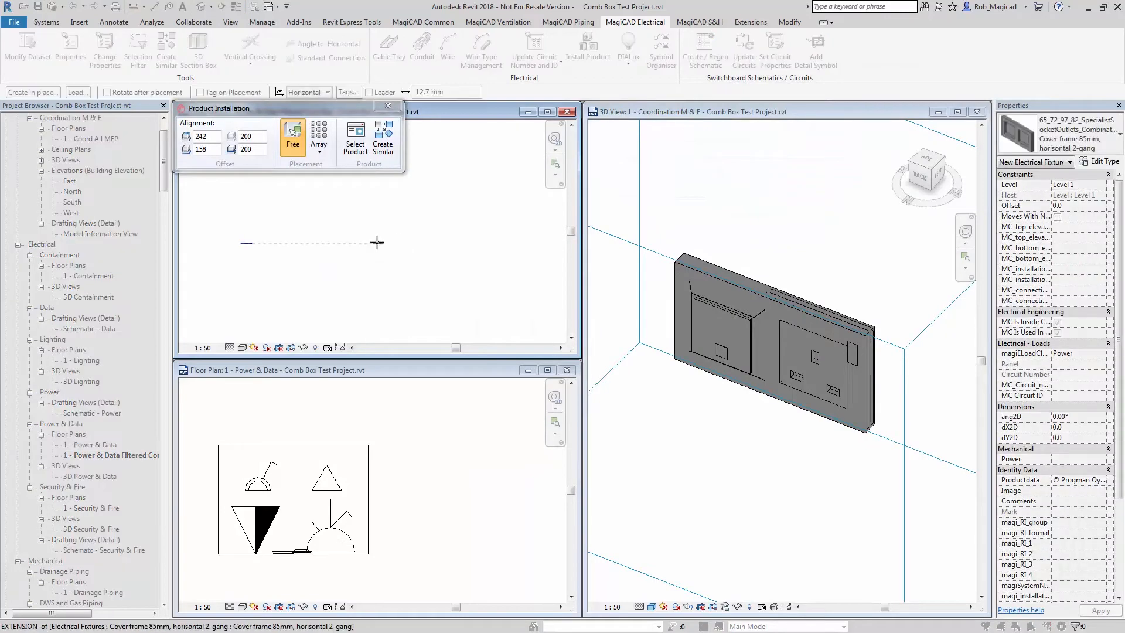
{"action": "left_click", "coordinate": [354, 137]}
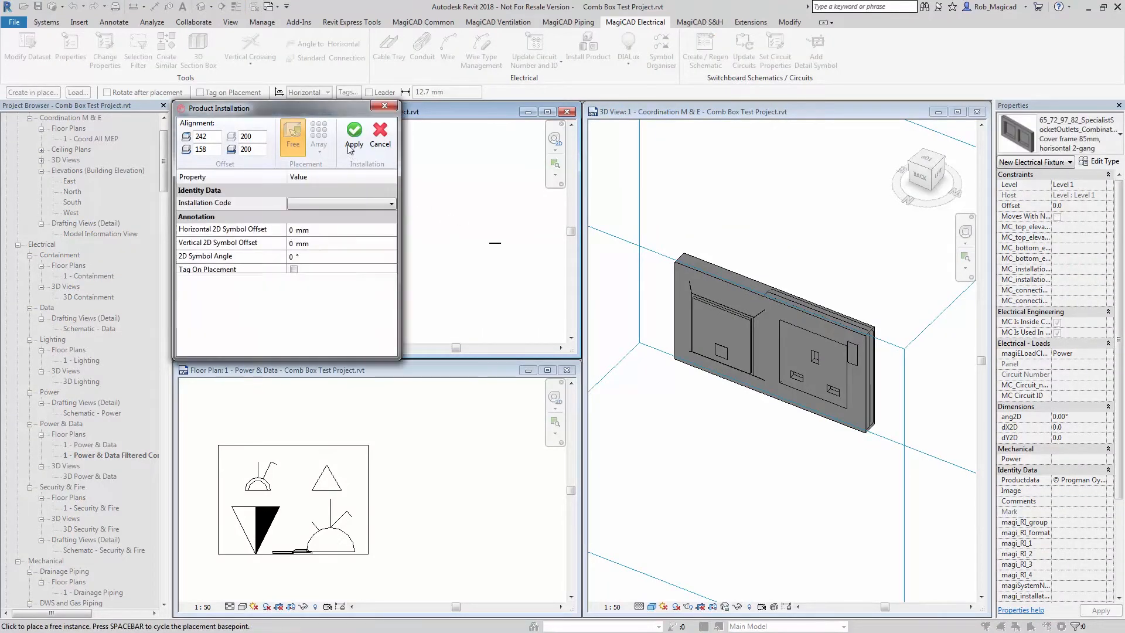
{"action": "left_click", "coordinate": [354, 137]}
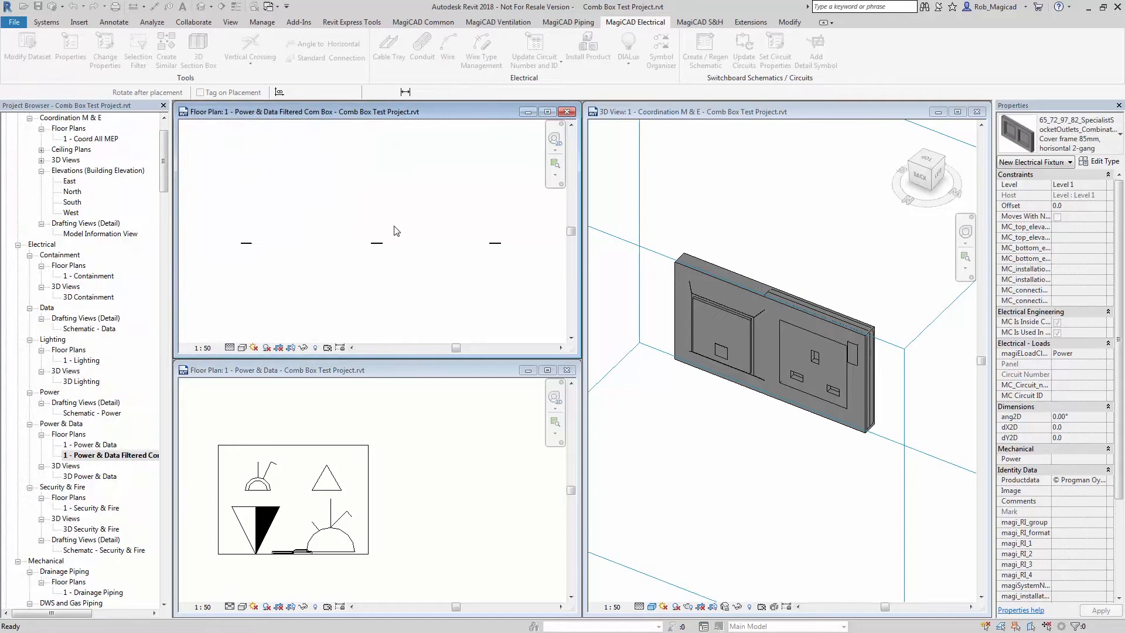
{"action": "left_click", "coordinate": [376, 243]}
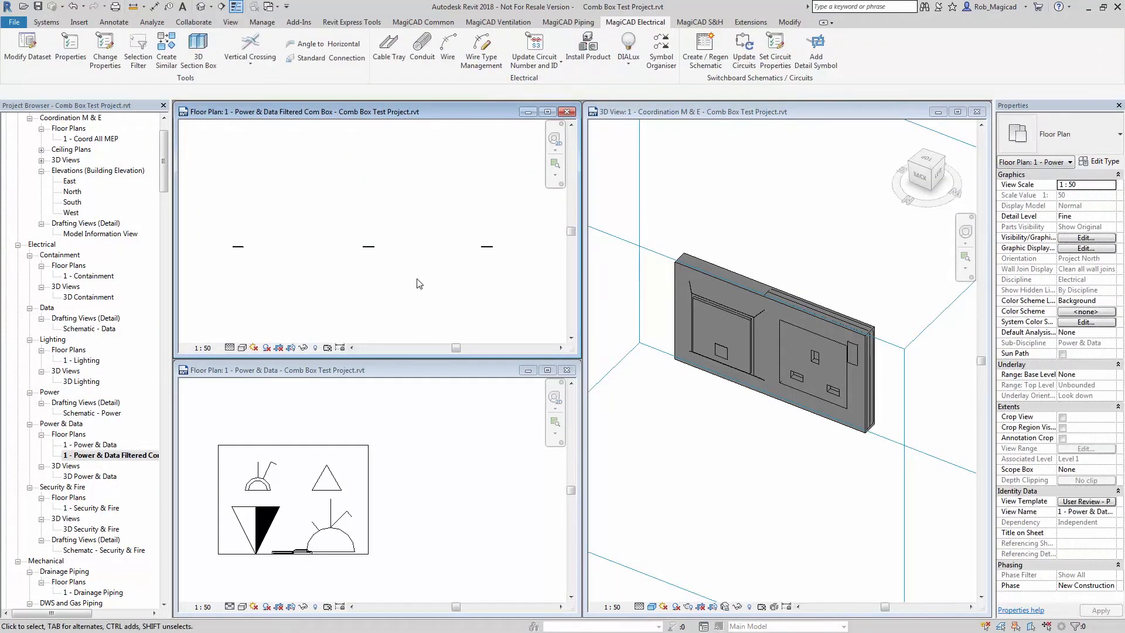
{"action": "mouse_move", "coordinate": [761, 317]}
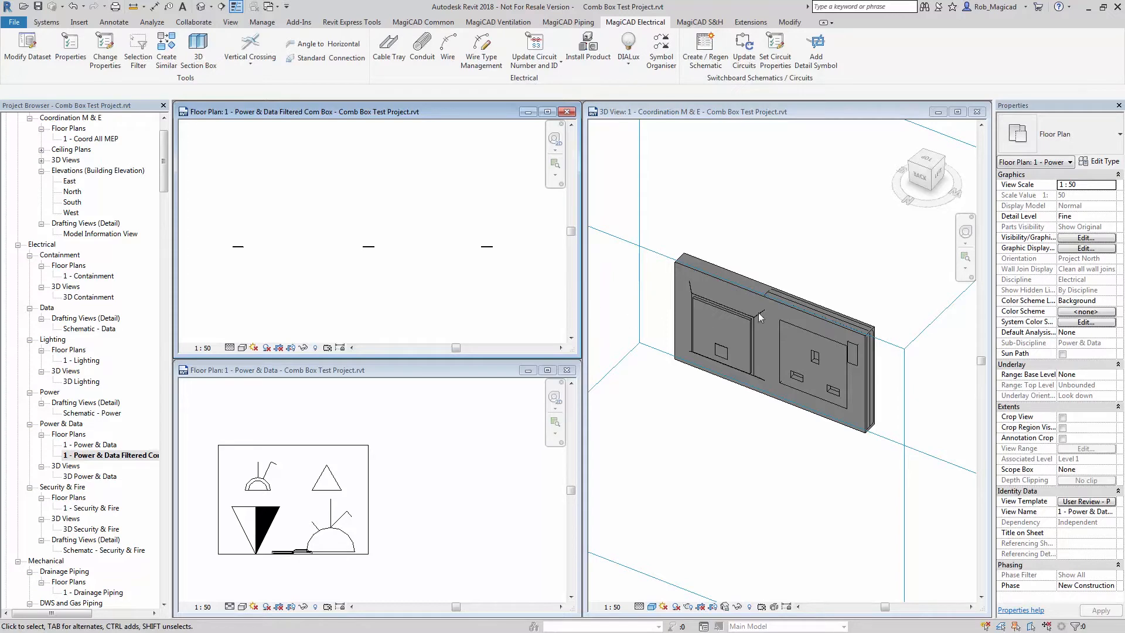
{"action": "left_click", "coordinate": [757, 316]}
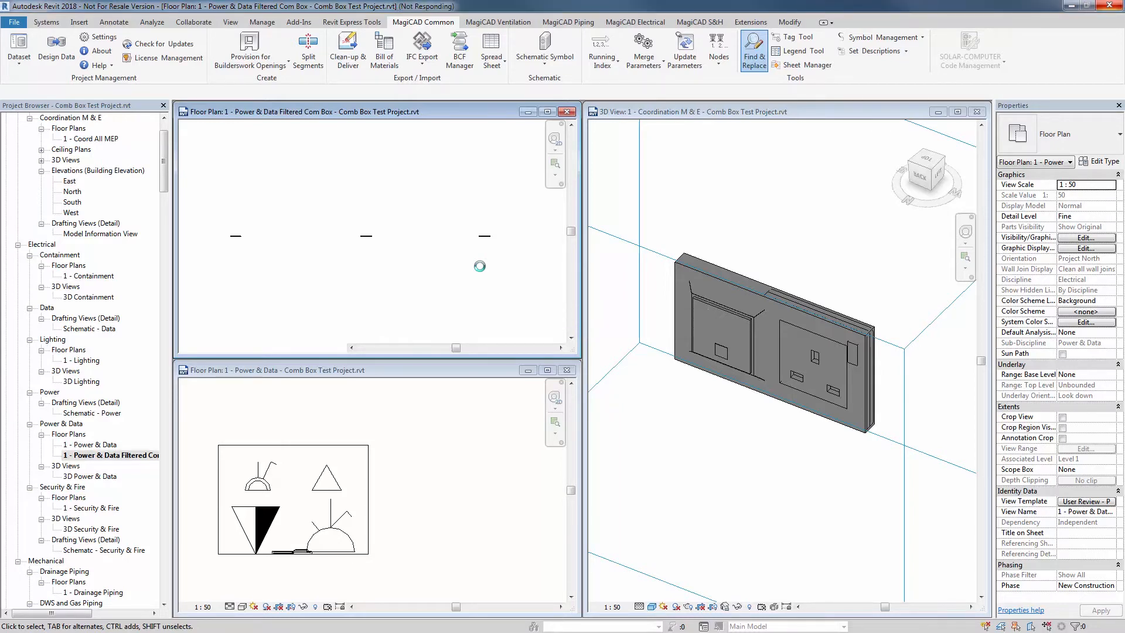
Replace all placed cover frames with Power & Data Comb Box assemblies, then check the middle one.
{"action": "left_click", "coordinate": [752, 50]}
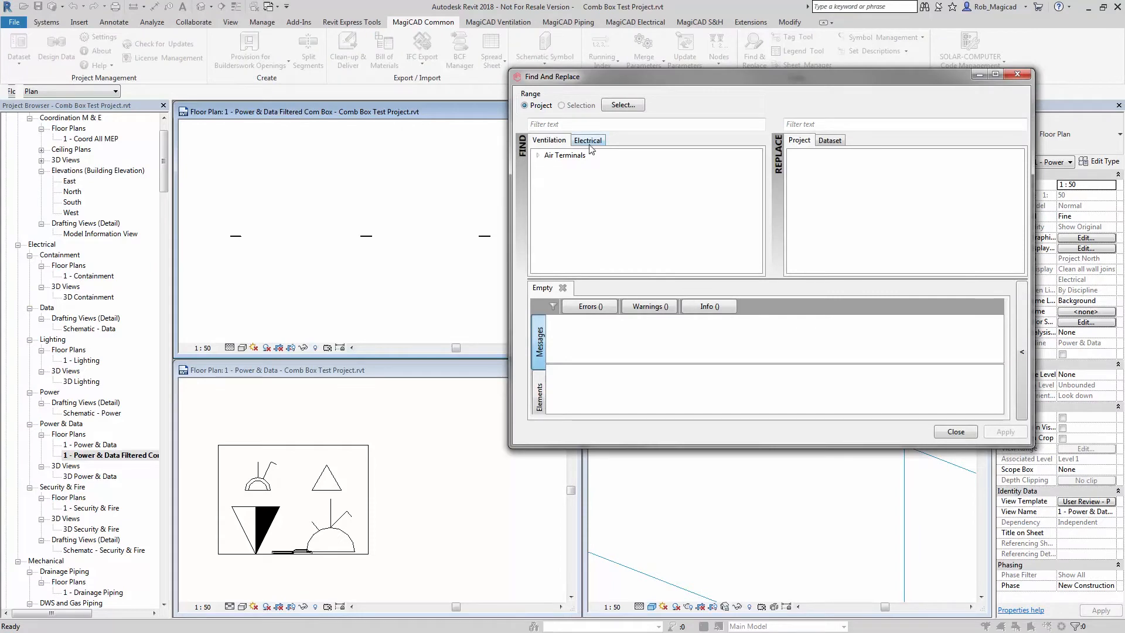
{"action": "left_click", "coordinate": [587, 140]}
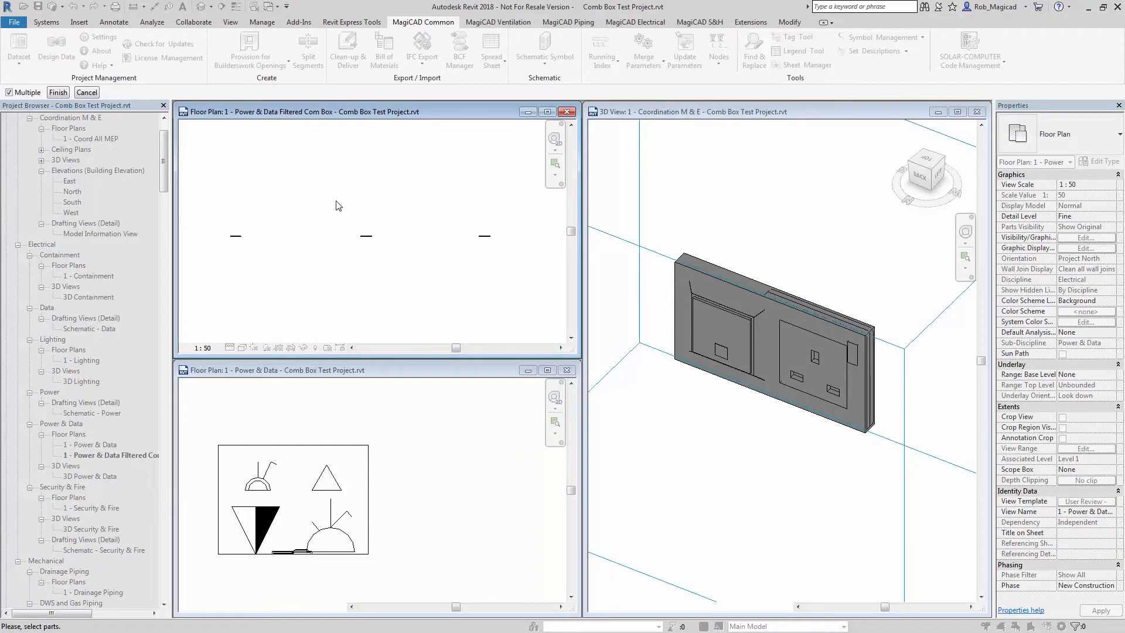
{"action": "left_click", "coordinate": [58, 92]}
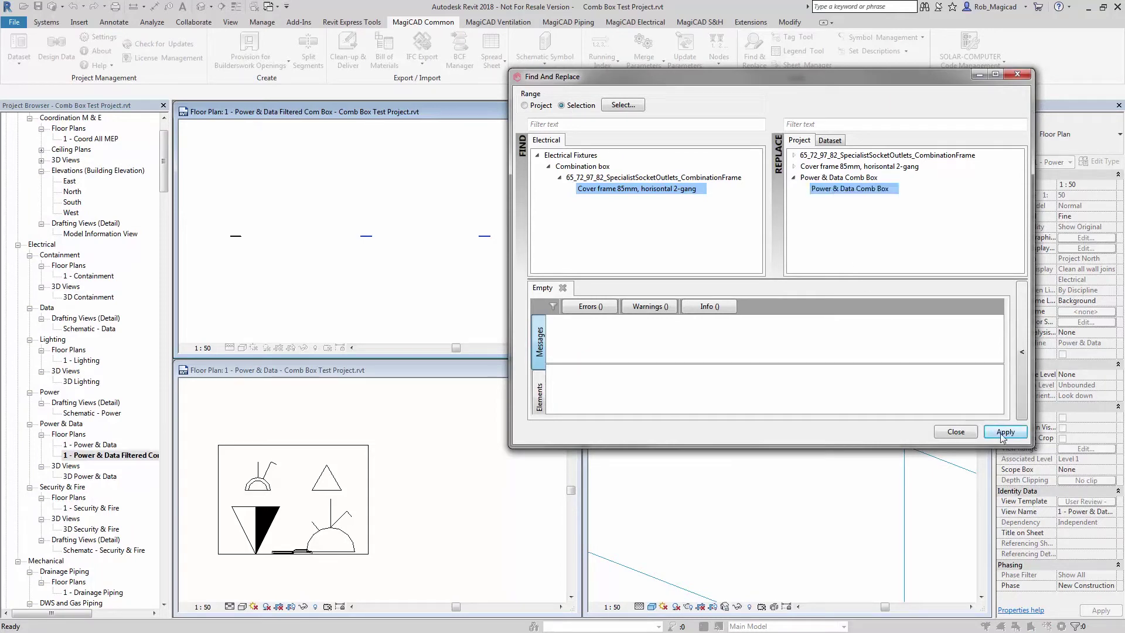
{"action": "left_click", "coordinate": [1004, 431]}
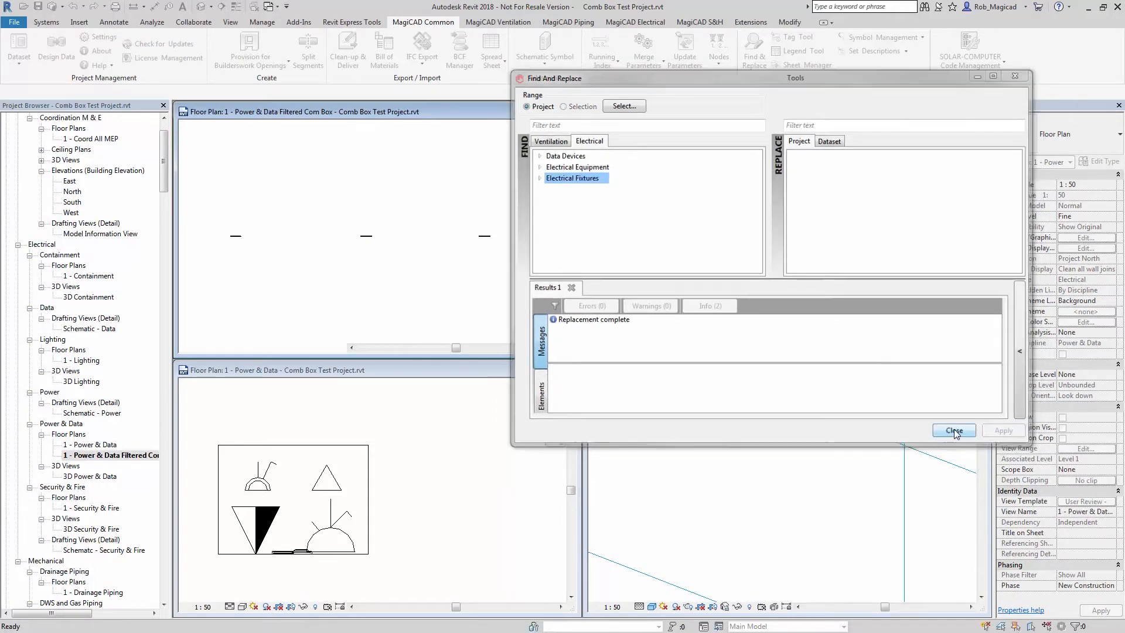
{"action": "left_click", "coordinate": [953, 431]}
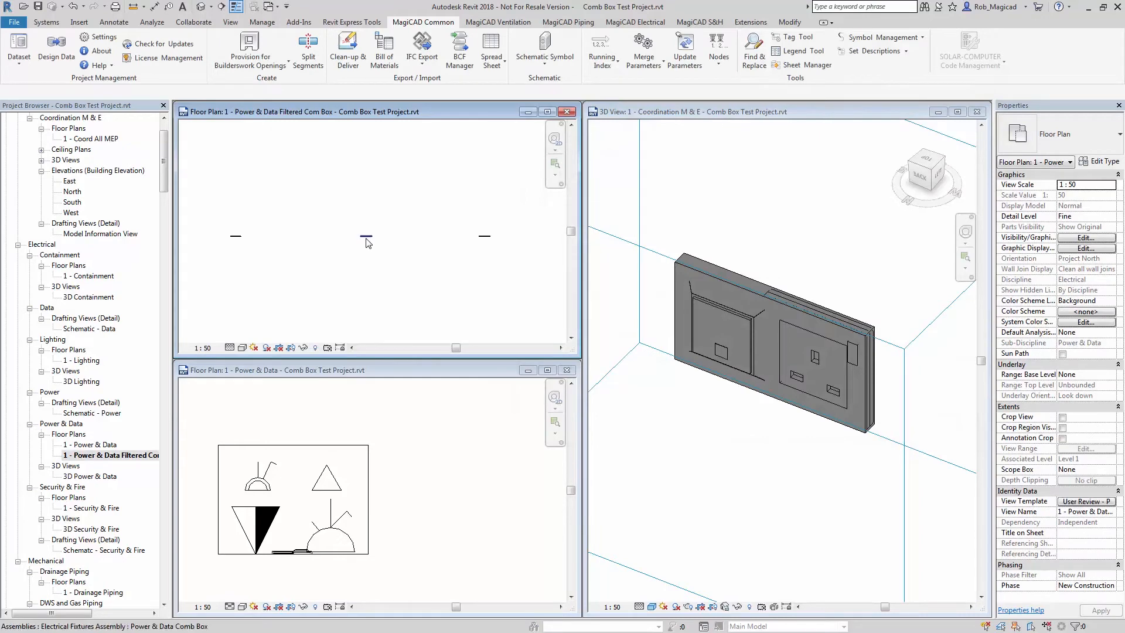
{"action": "left_click", "coordinate": [365, 235]}
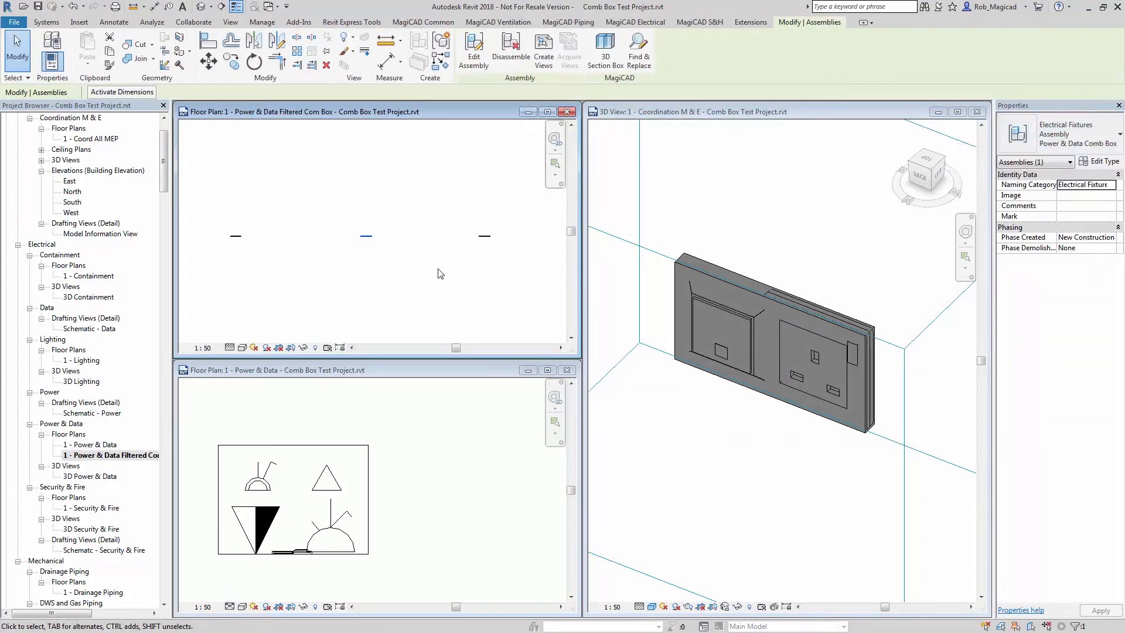
{"action": "left_click", "coordinate": [423, 462]}
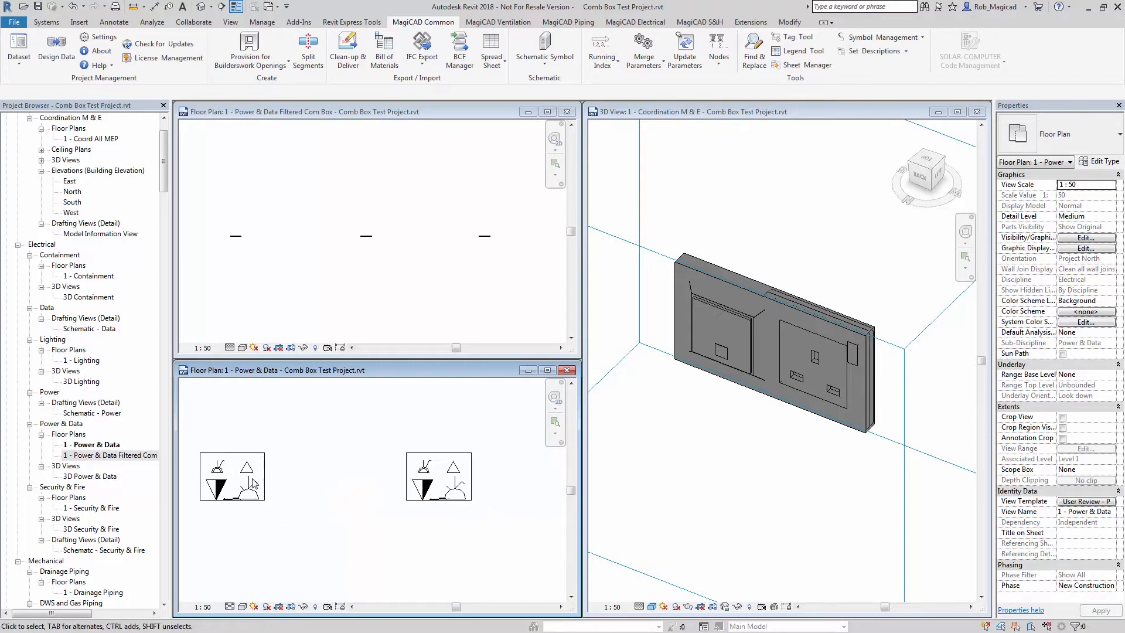
Set the filtered Power & Data plan to Medium detail and enlarge it.
{"action": "left_click", "coordinate": [232, 477]}
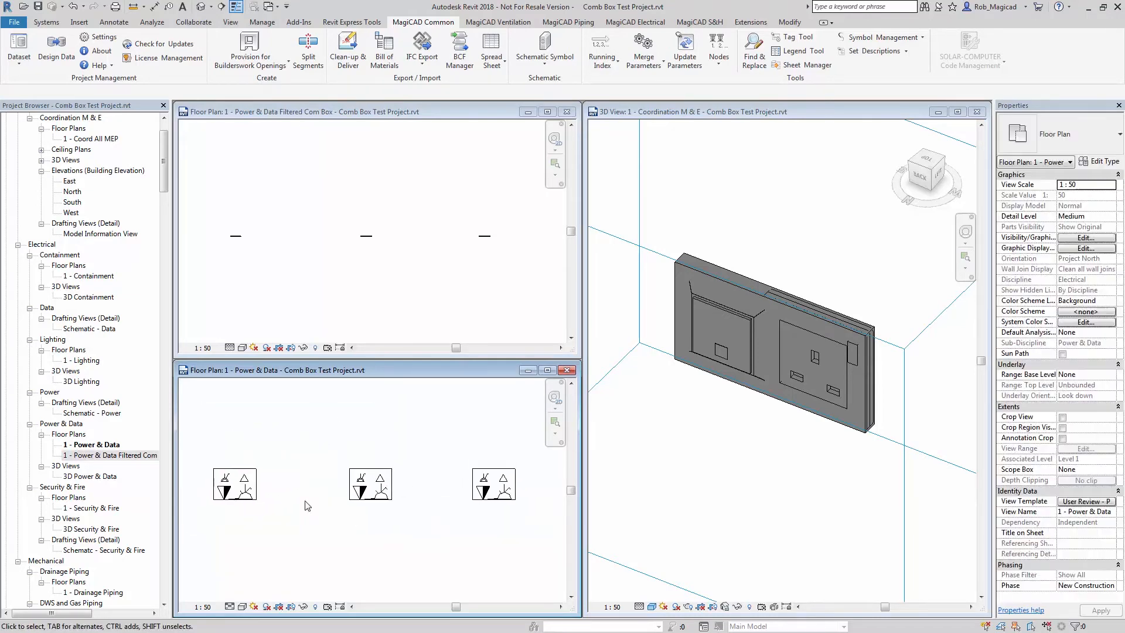
{"action": "left_click", "coordinate": [231, 347]}
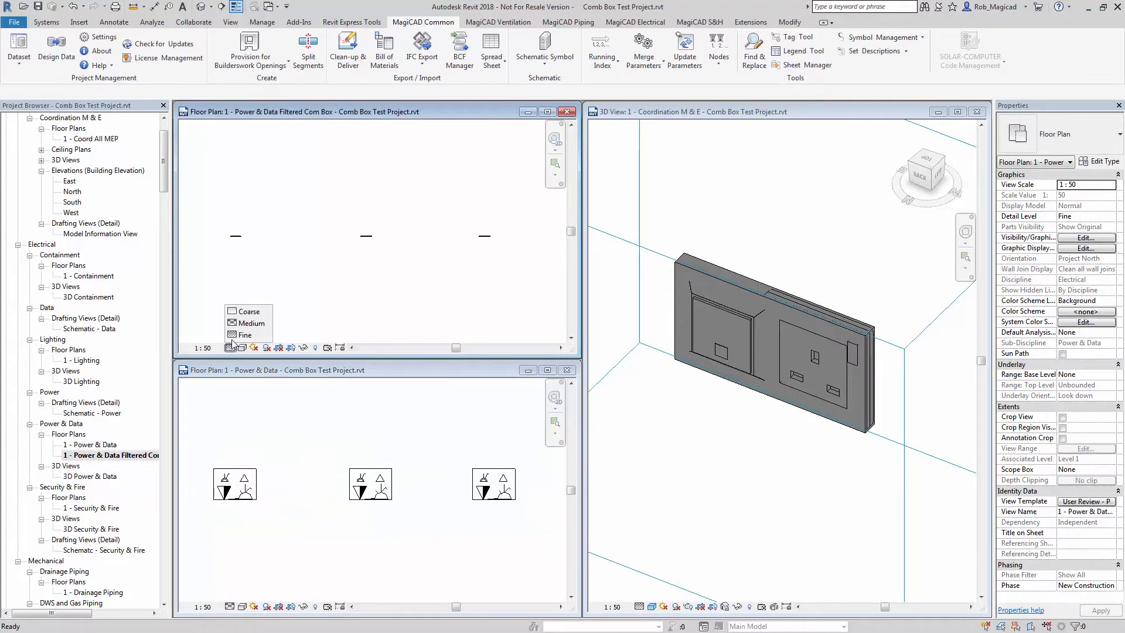
{"action": "left_click", "coordinate": [252, 323]}
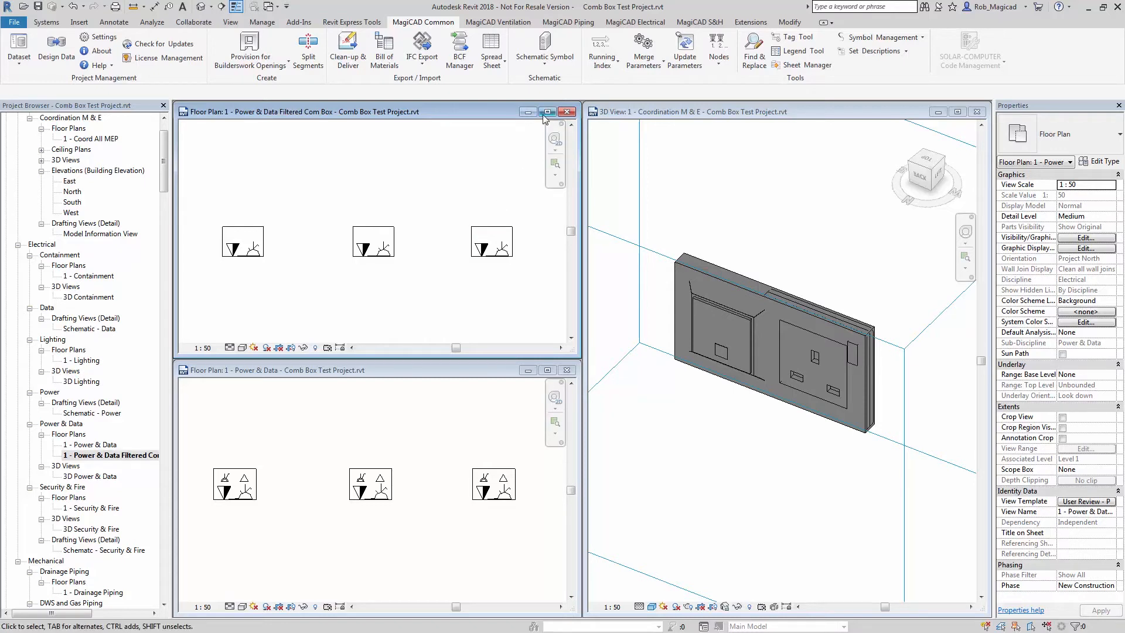
{"action": "left_click", "coordinate": [547, 112]}
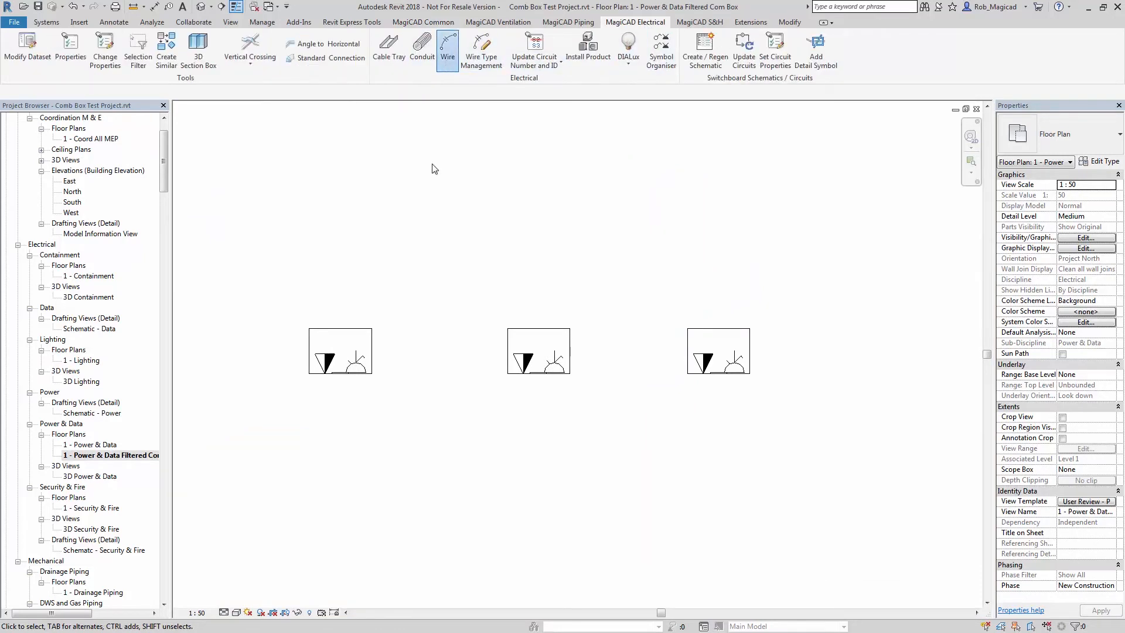
Draw wires chaining the sockets of the three combination boxes.
{"action": "left_click", "coordinate": [446, 48]}
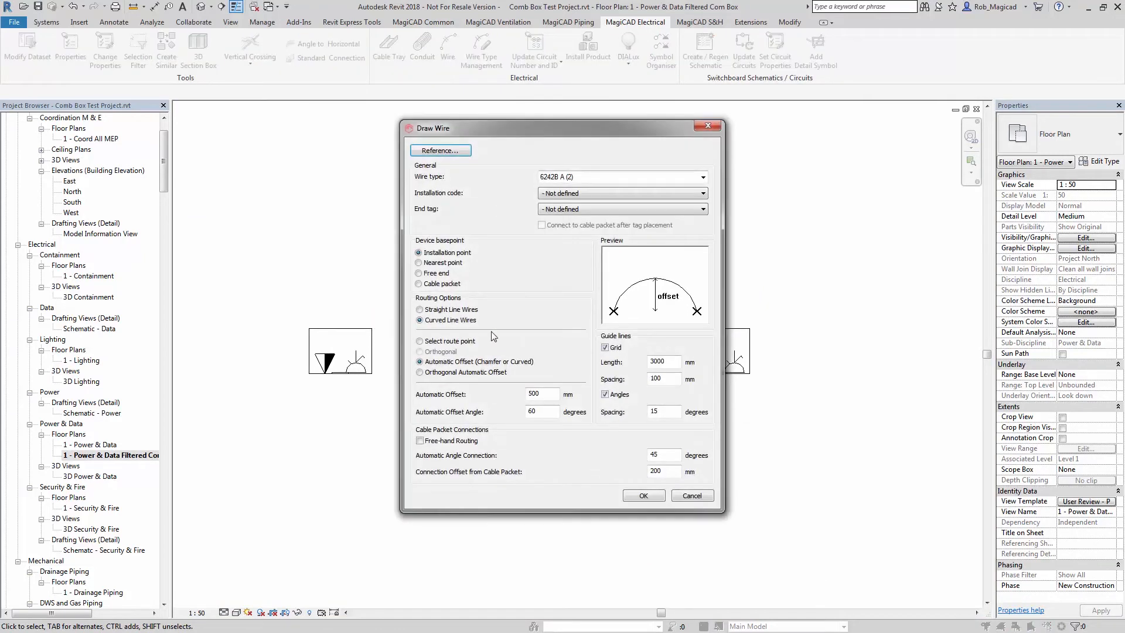
{"action": "mouse_move", "coordinate": [577, 404]}
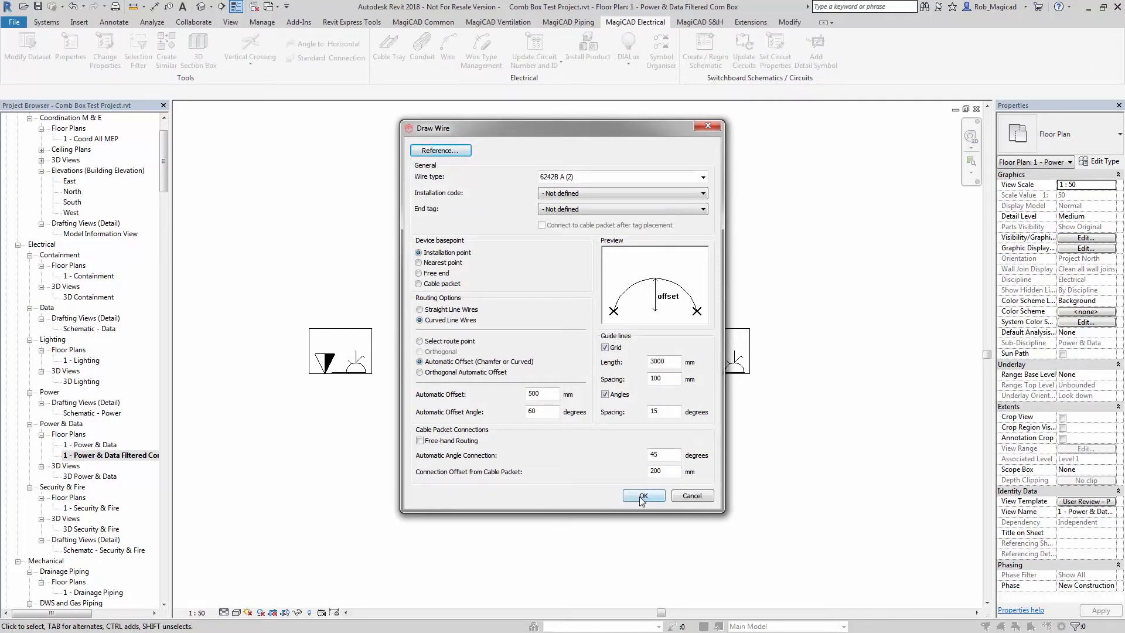
{"action": "left_click", "coordinate": [642, 494]}
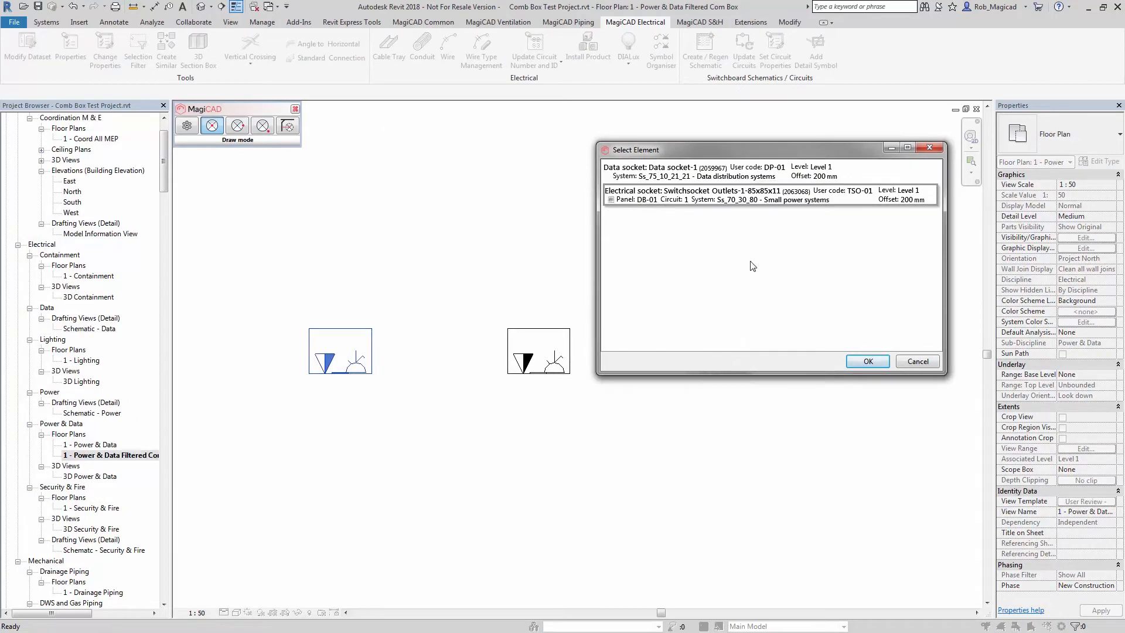
{"action": "left_click", "coordinate": [866, 361]}
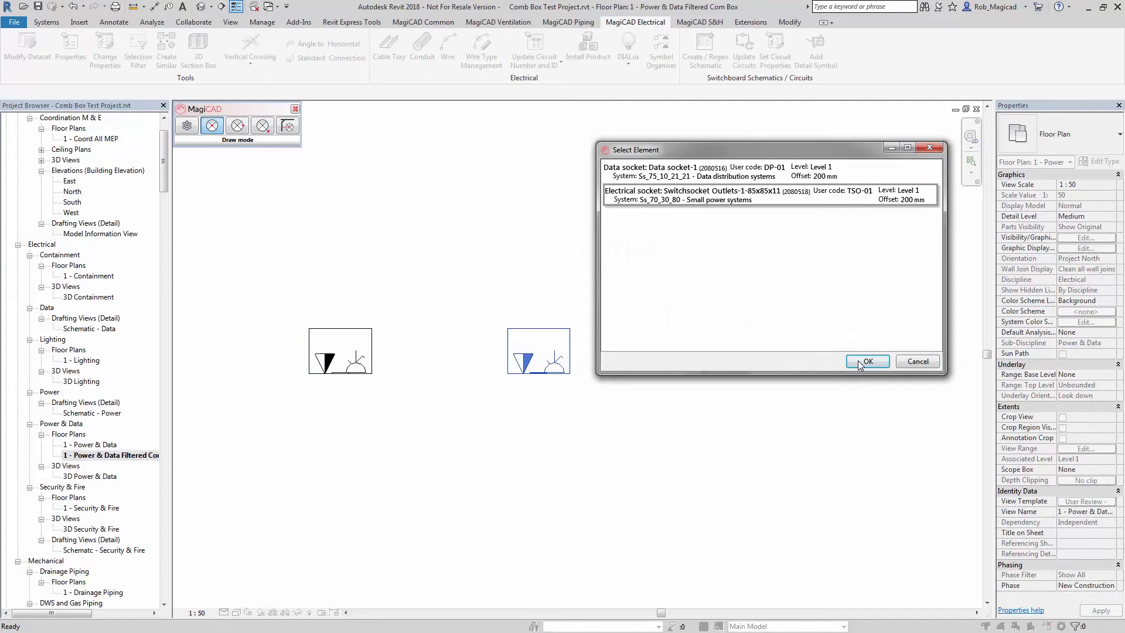
{"action": "left_click", "coordinate": [866, 361]}
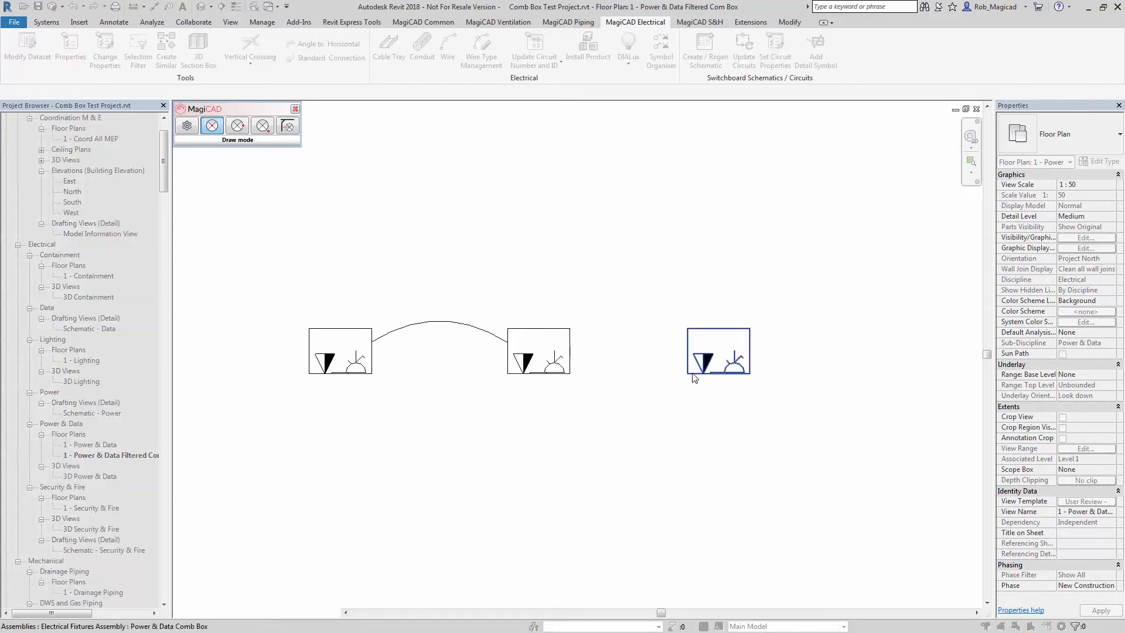
{"action": "left_click", "coordinate": [717, 359]}
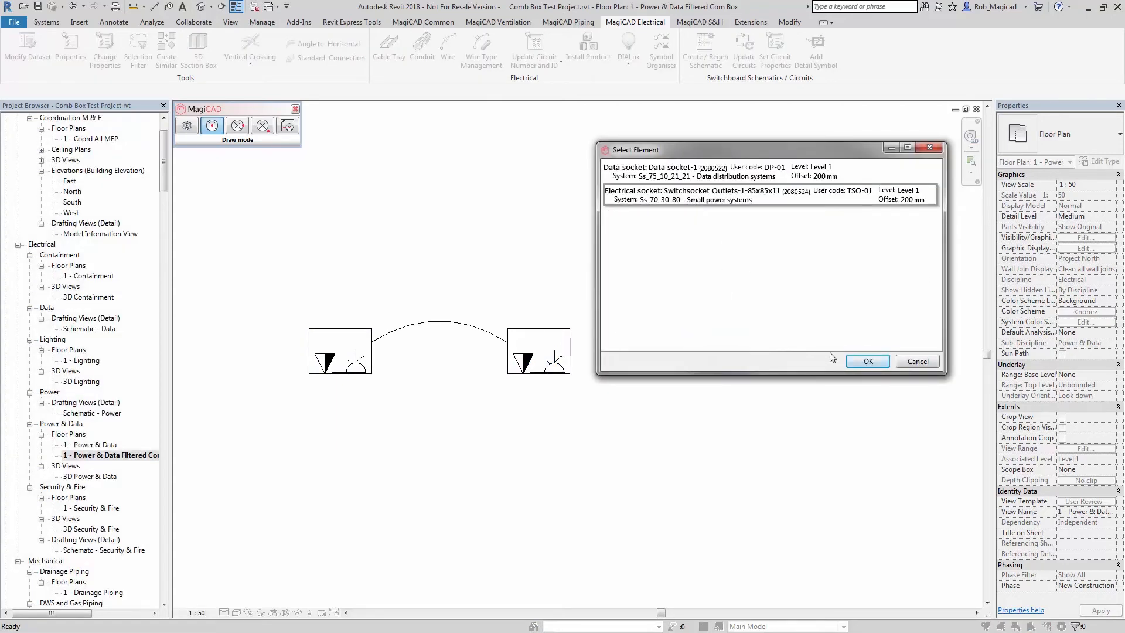
{"action": "left_click", "coordinate": [866, 361]}
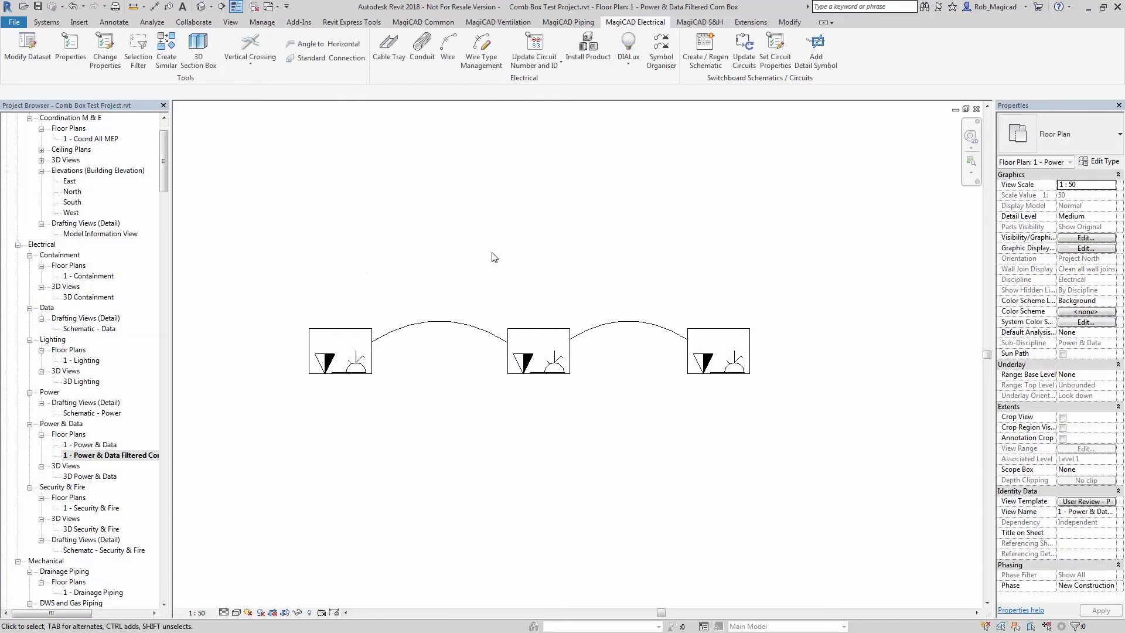
{"action": "left_click", "coordinate": [479, 329]}
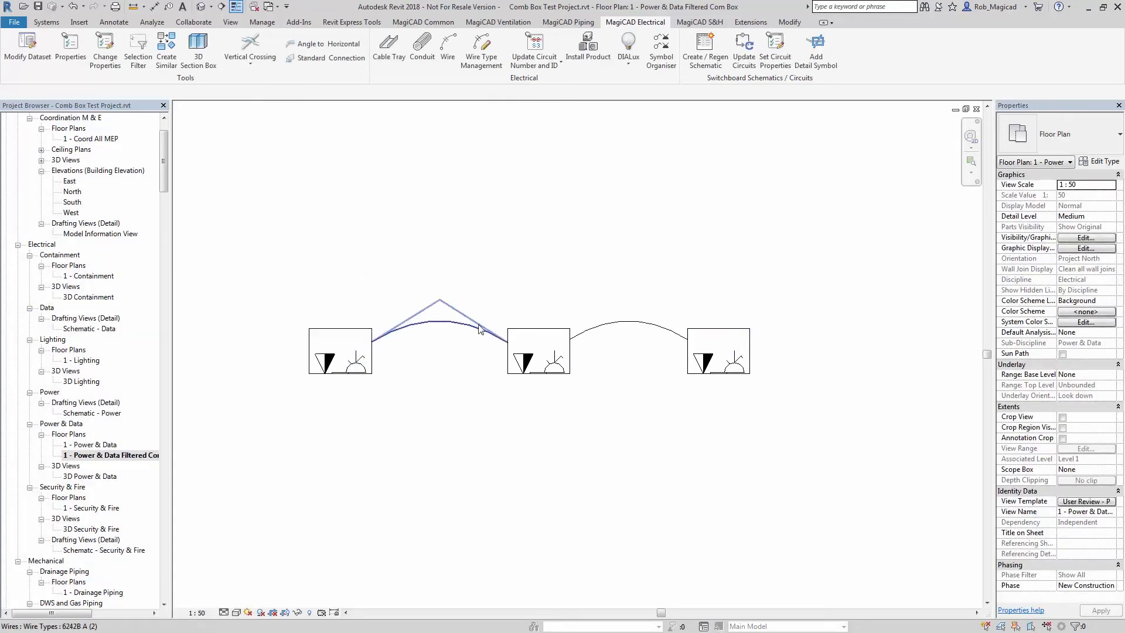
{"action": "left_click", "coordinate": [480, 380]}
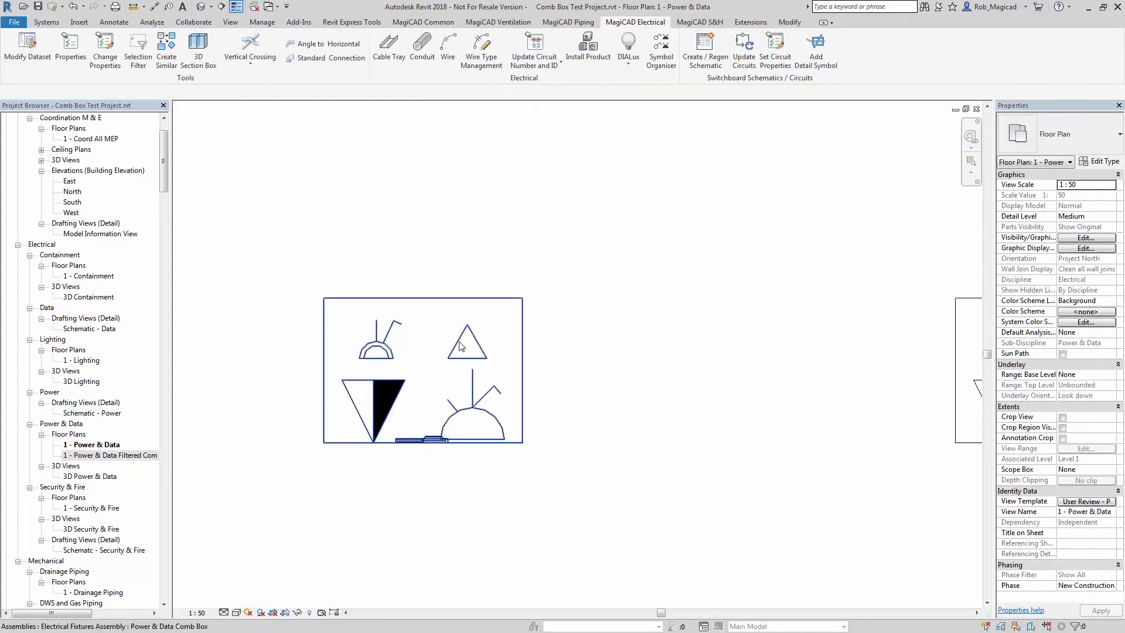
Open the unfiltered 1 - Power & Data plan showing all three comb boxes.
{"action": "left_click", "coordinate": [431, 441]}
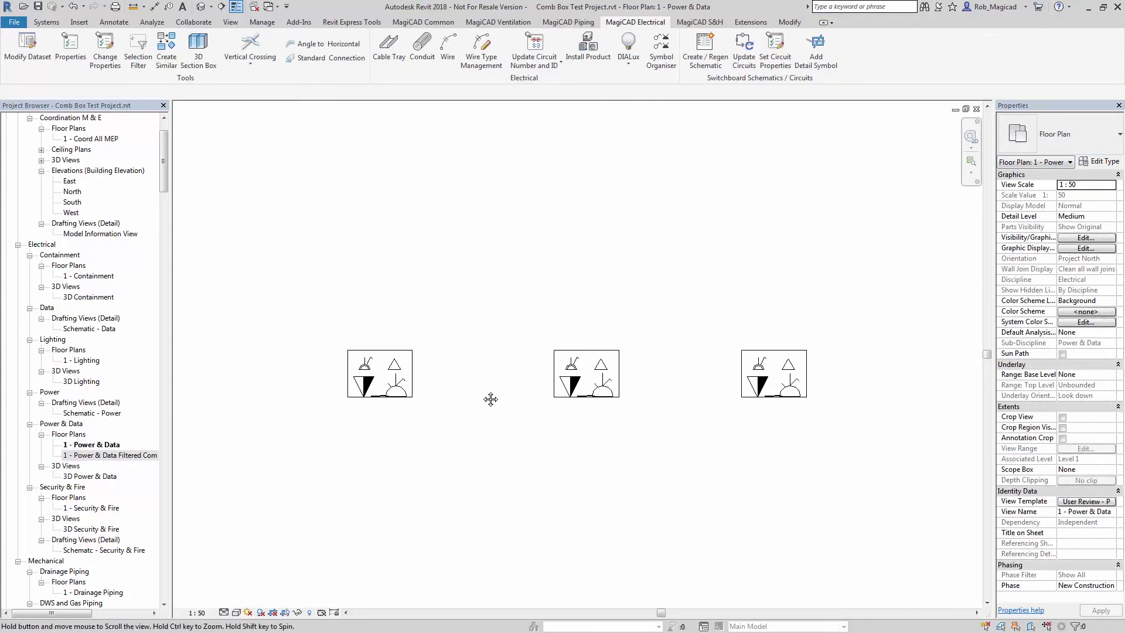
{"action": "mouse_move", "coordinate": [371, 383]}
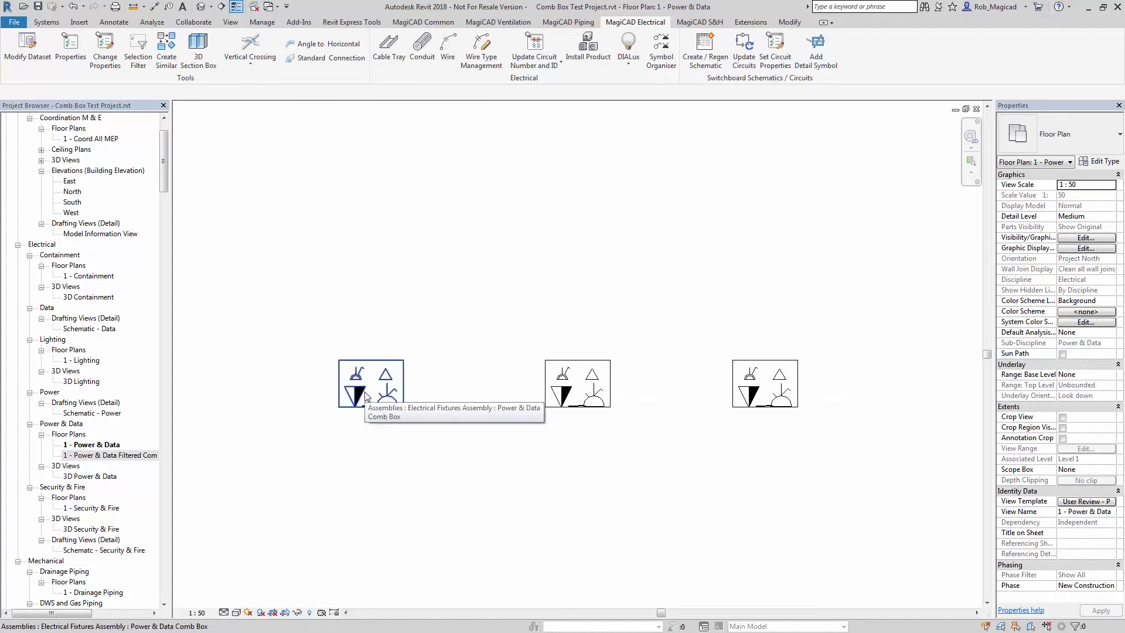
Create a power circuit from panel DB-01 for the middle box's switch socket.
{"action": "left_click", "coordinate": [370, 383]}
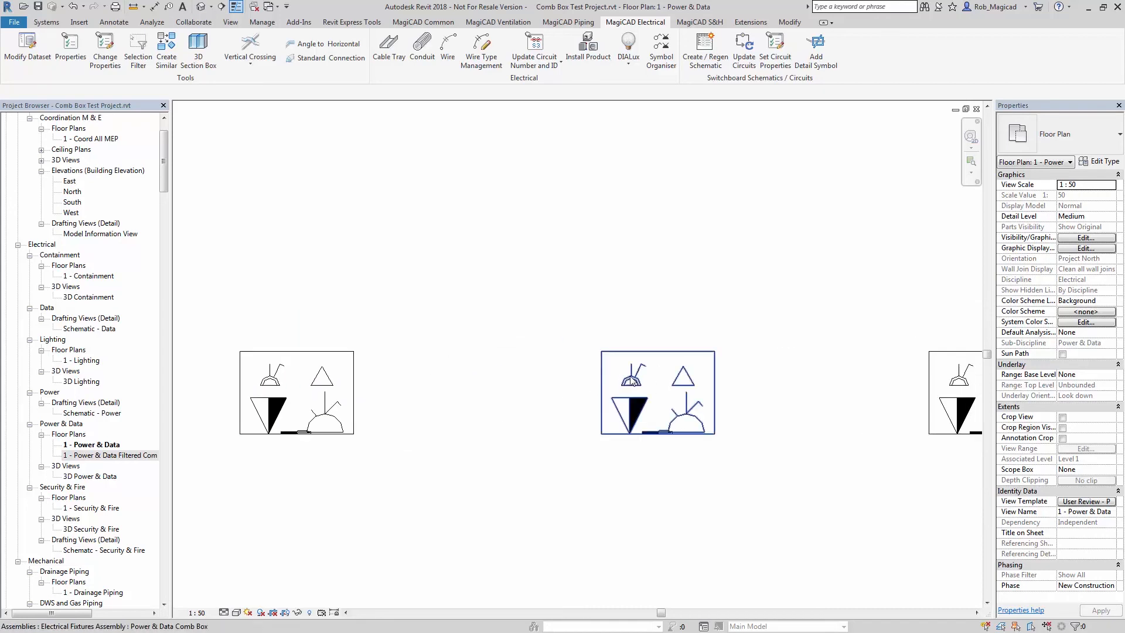
{"action": "left_click", "coordinate": [649, 433]}
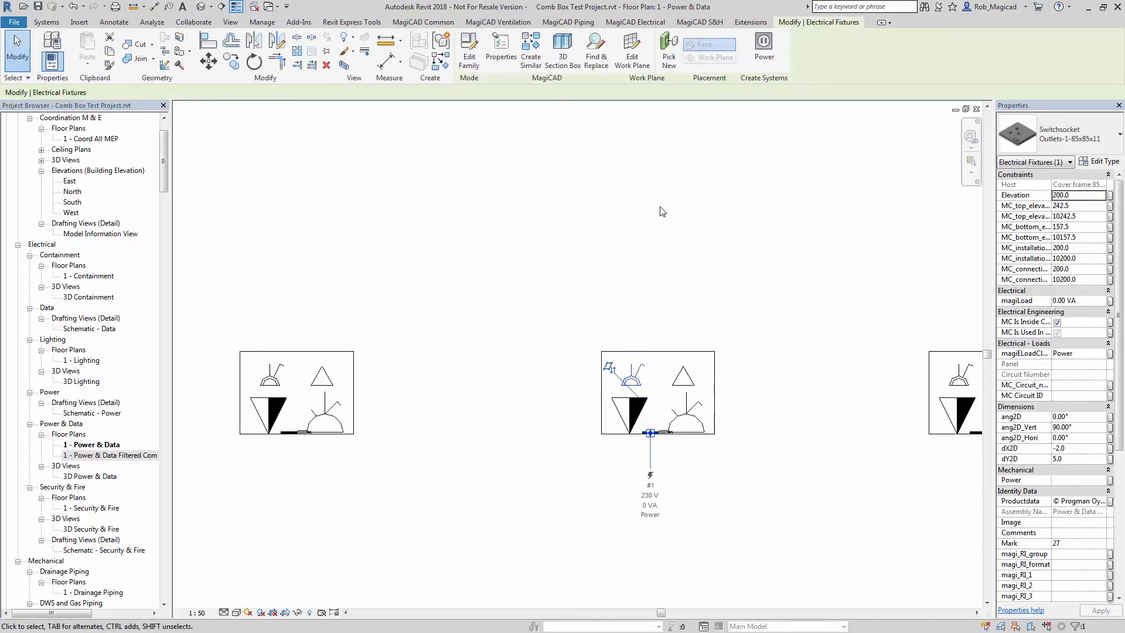
{"action": "left_click", "coordinate": [649, 433]}
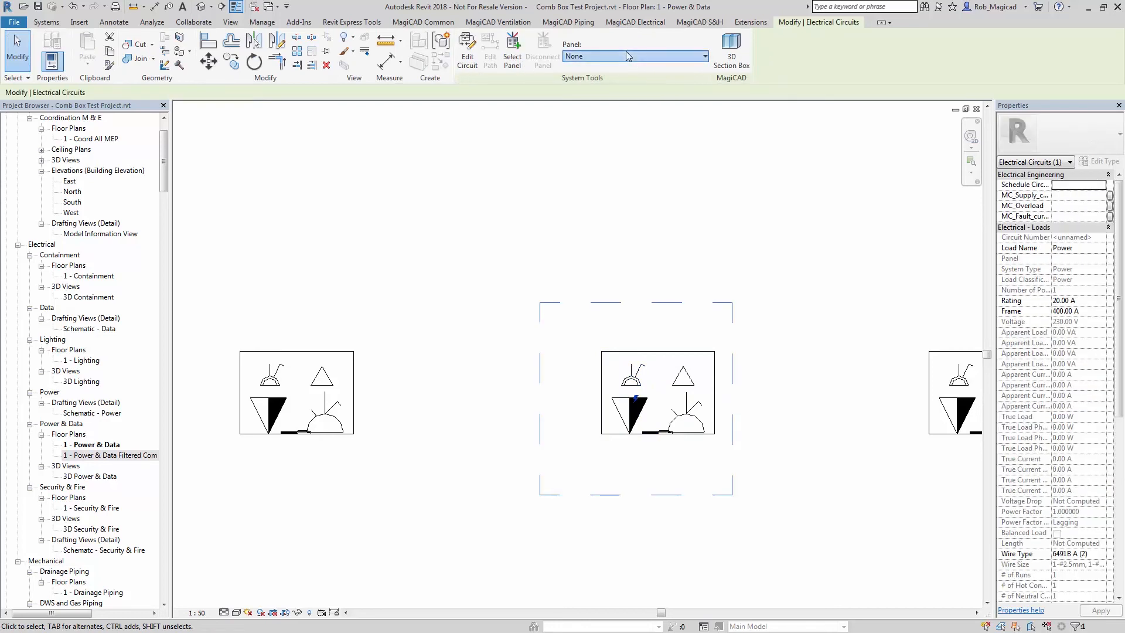
{"action": "left_click", "coordinate": [634, 56]}
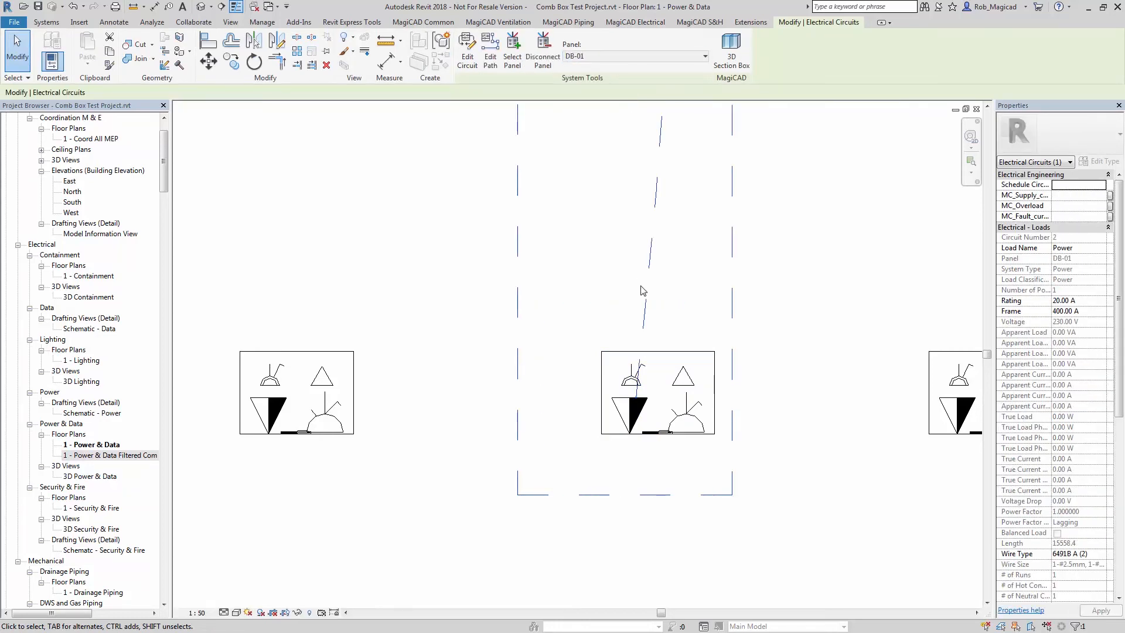
{"action": "left_click", "coordinate": [590, 399]}
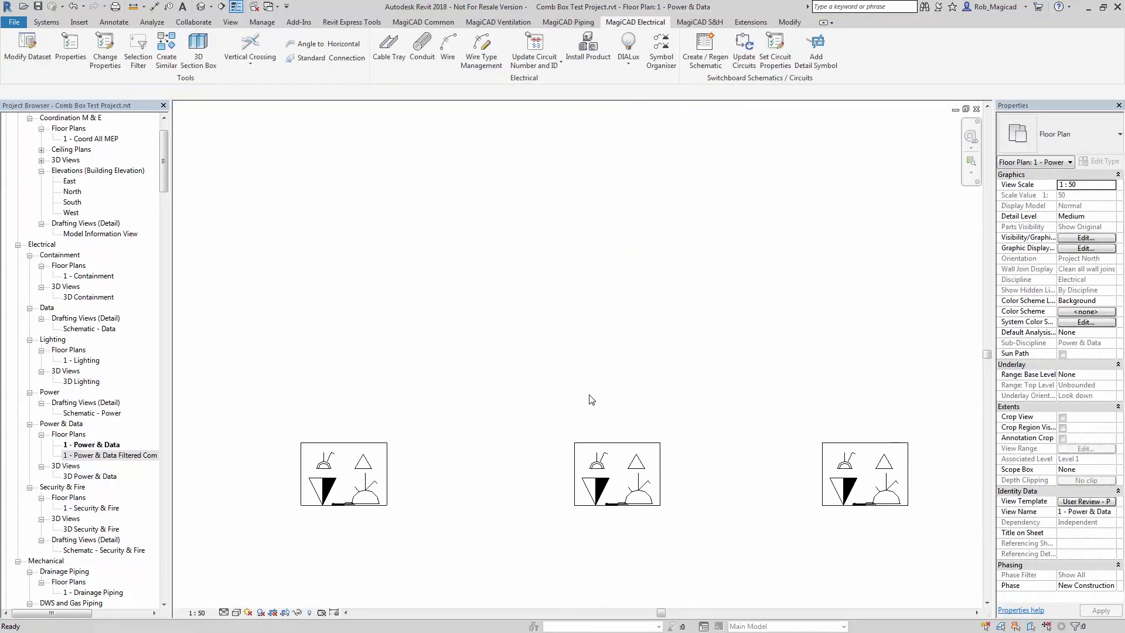